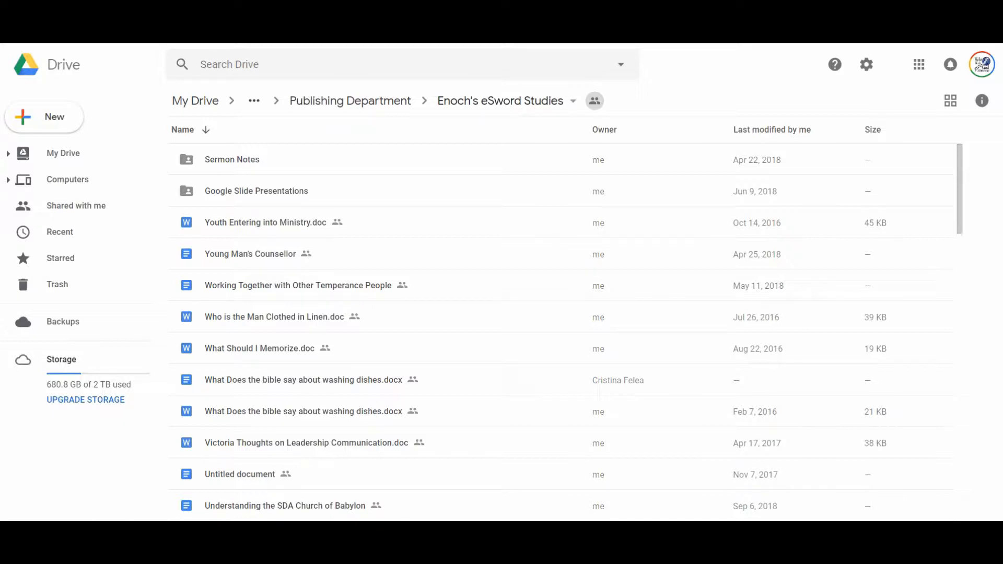
Scroll the Drive file list, selecting Study on Weight Loss, then Study on Tithes and Offerings
scroll("down", 3)
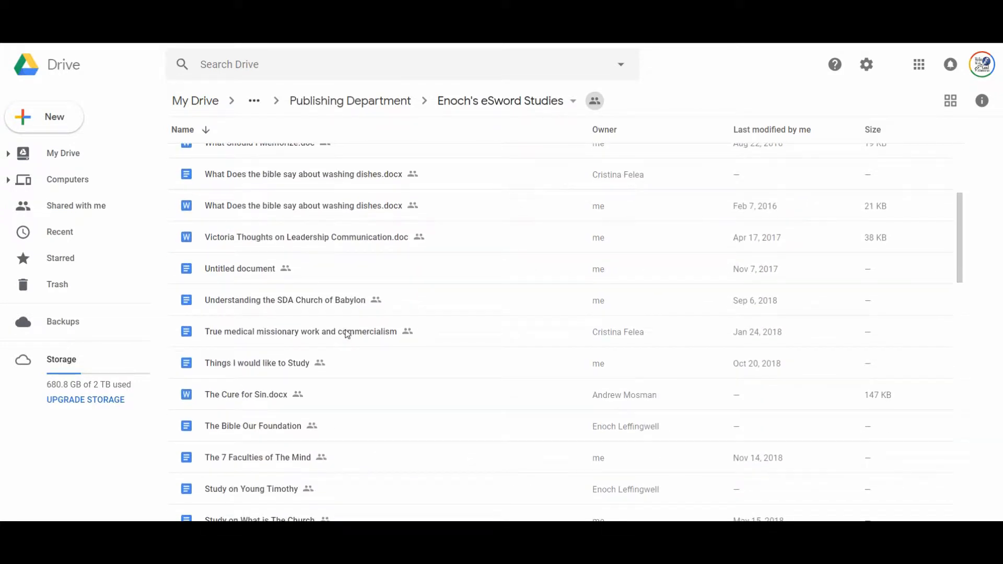
mouse_move(381, 424)
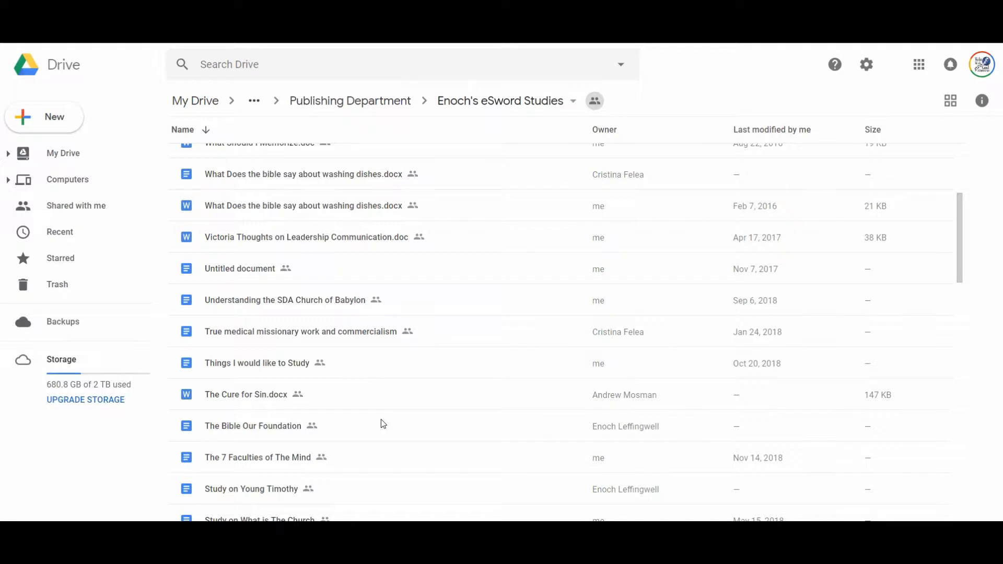
scroll("down", 3)
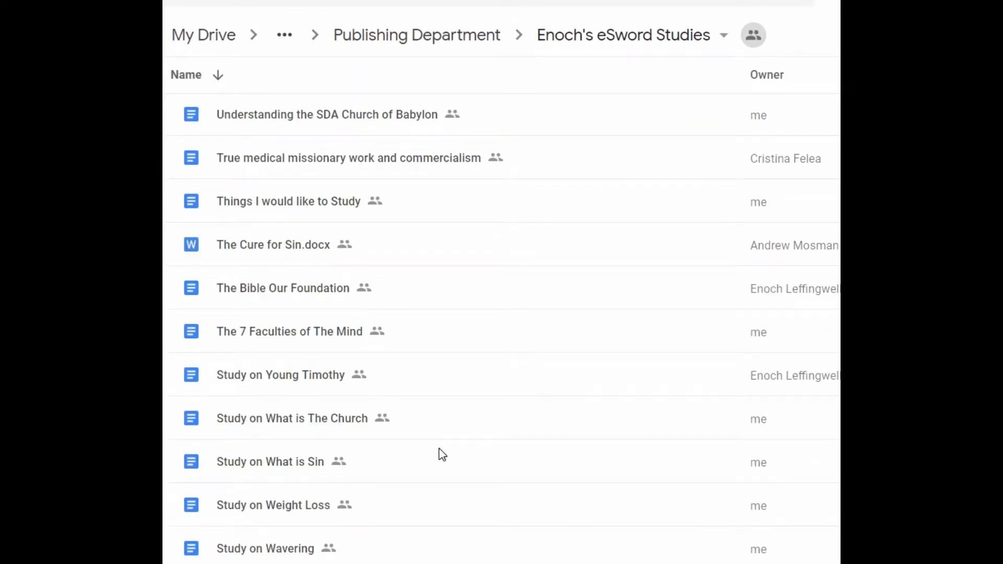
scroll("down", 3)
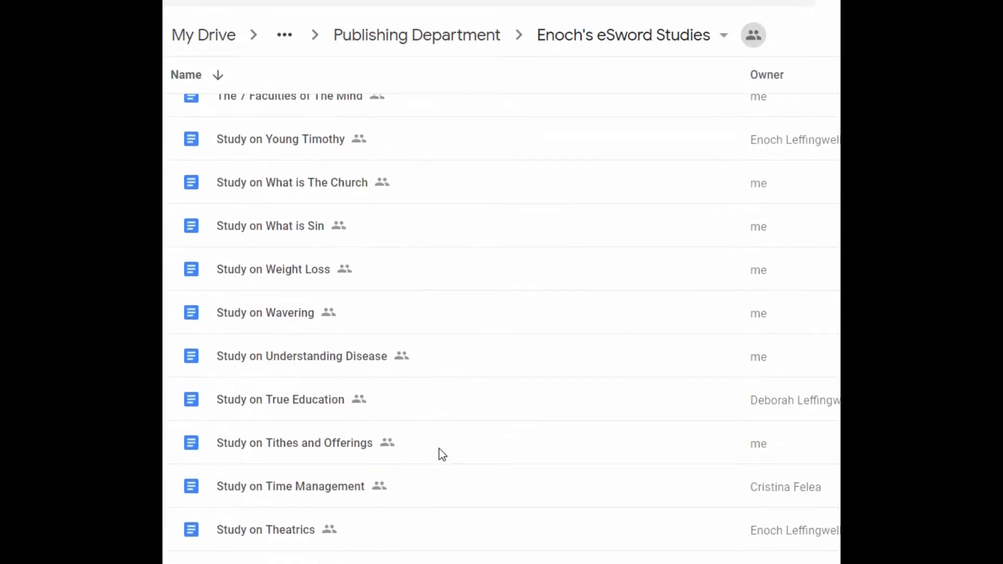
left_click(273, 268)
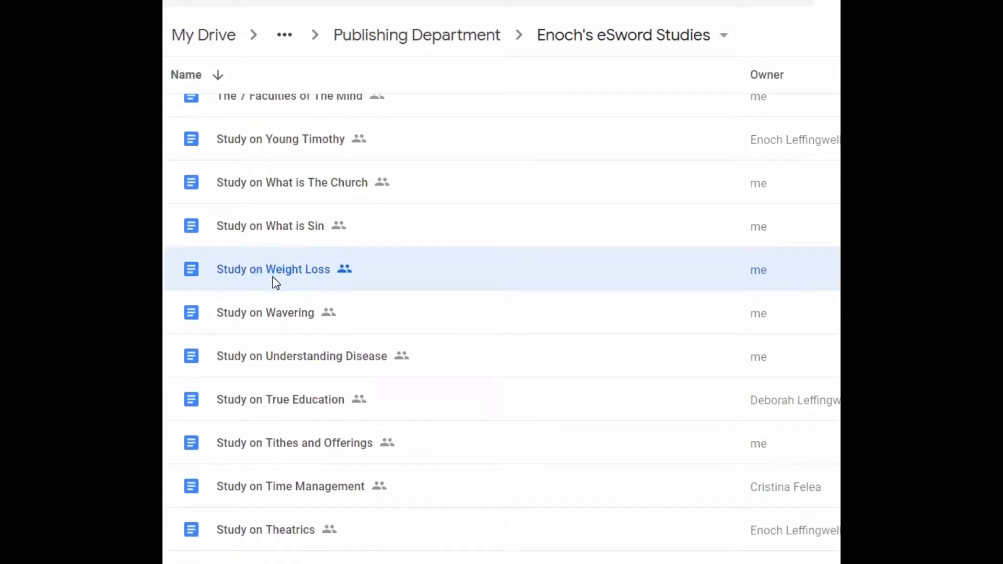
mouse_move(296, 283)
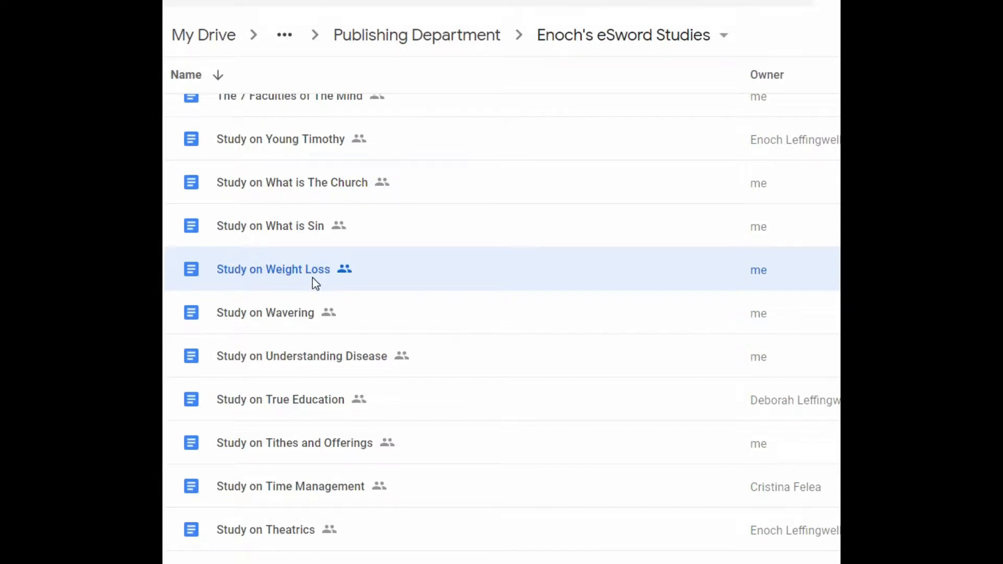
scroll("down", 3)
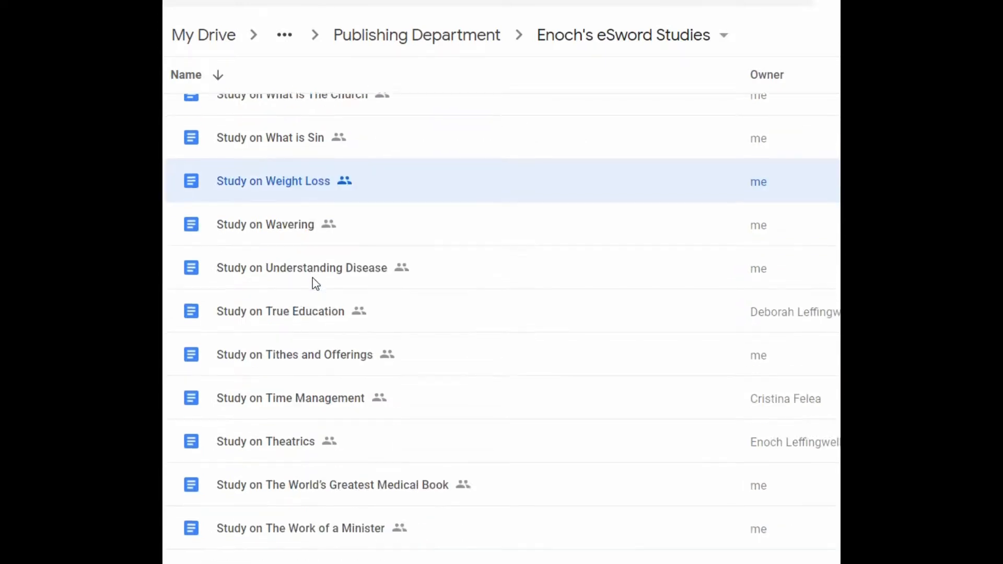
scroll("down", 3)
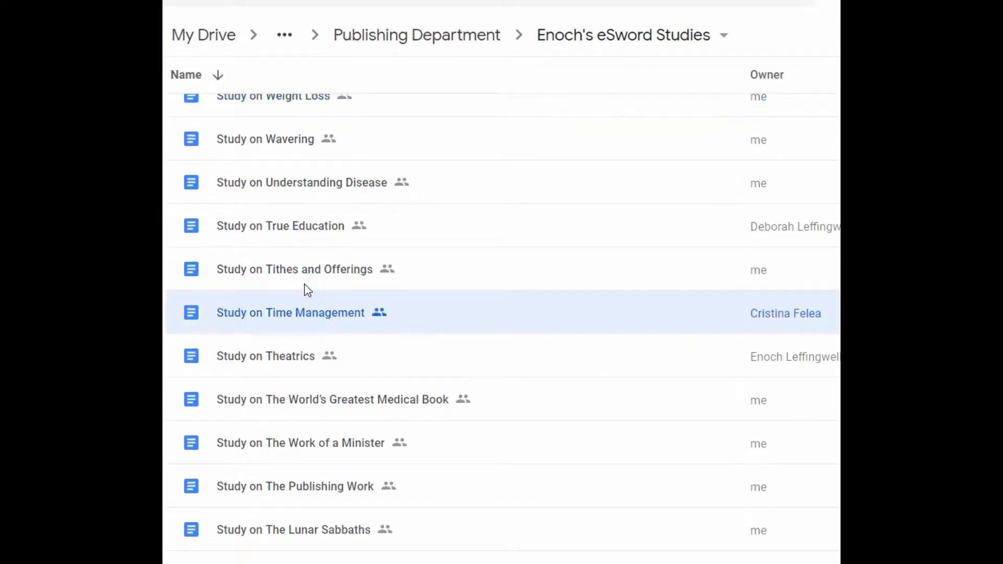
left_click(294, 268)
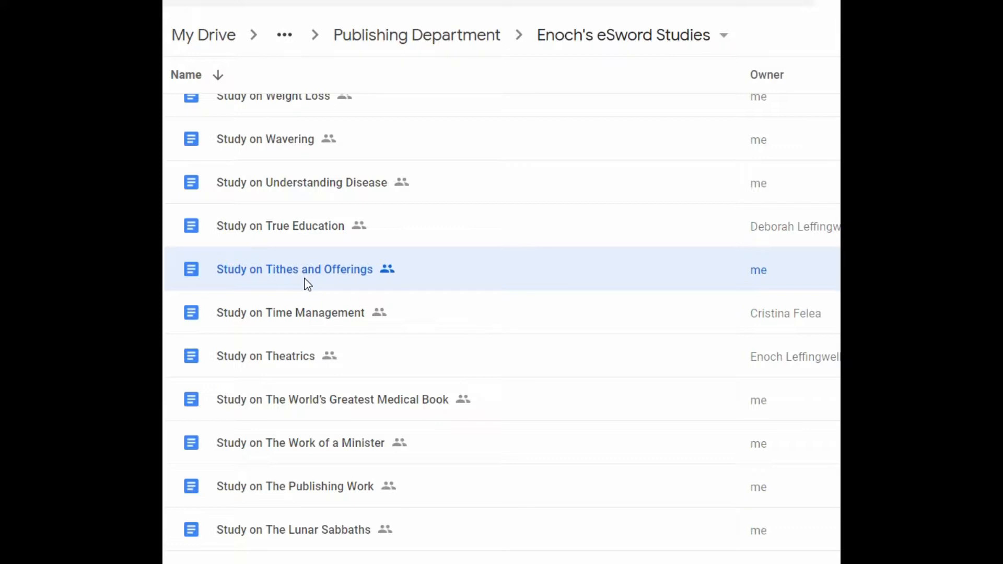
mouse_move(312, 283)
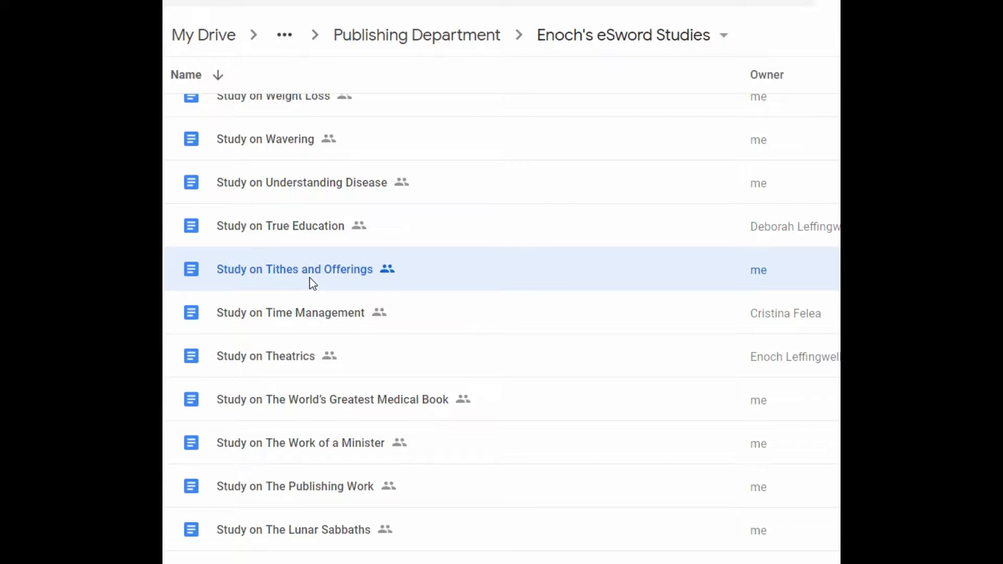
left_click(310, 282)
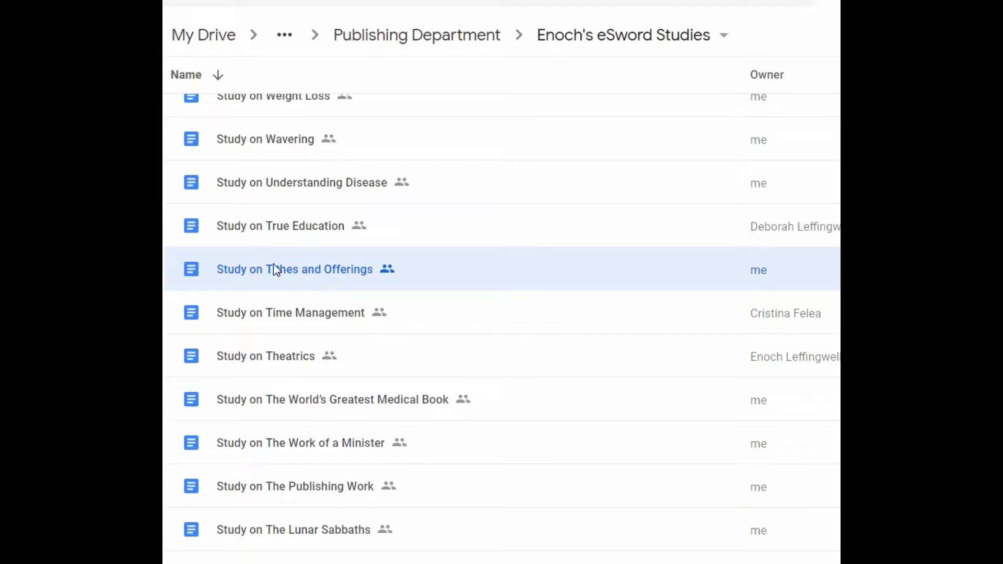
Open Study on Tithes and Offerings in Google Docs and scroll through its tithing content
double_click(293, 269)
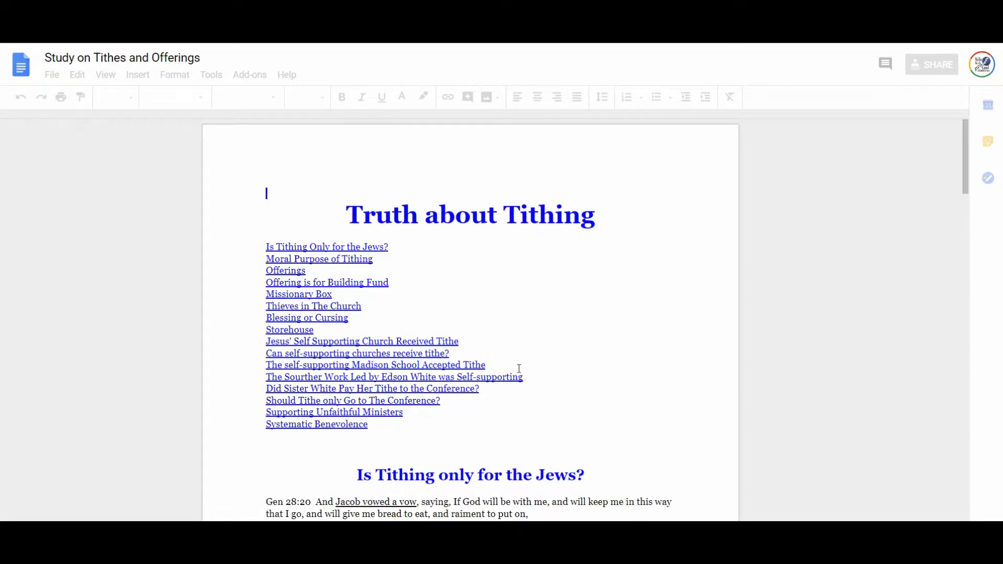
scroll("down", 3)
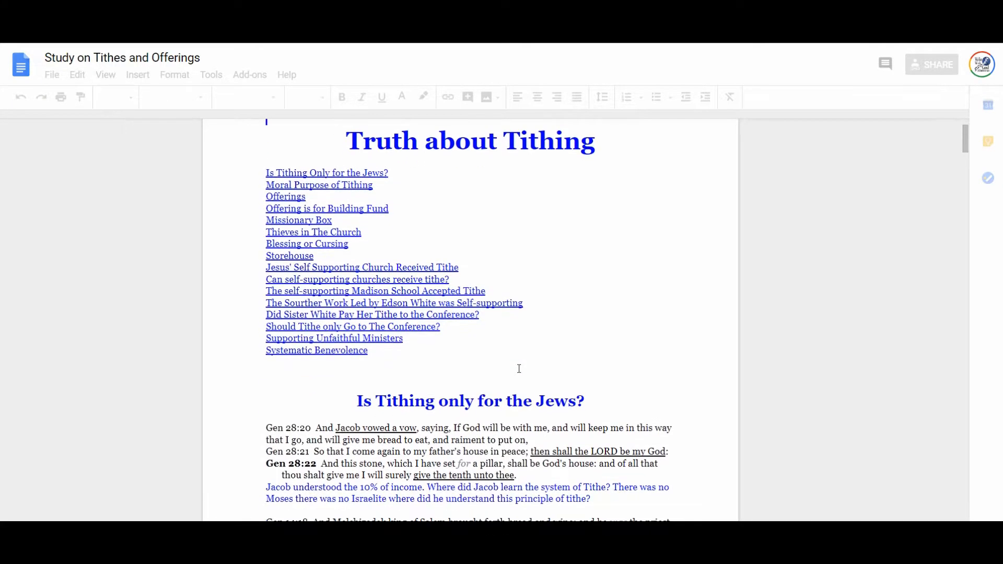
scroll("up", 3)
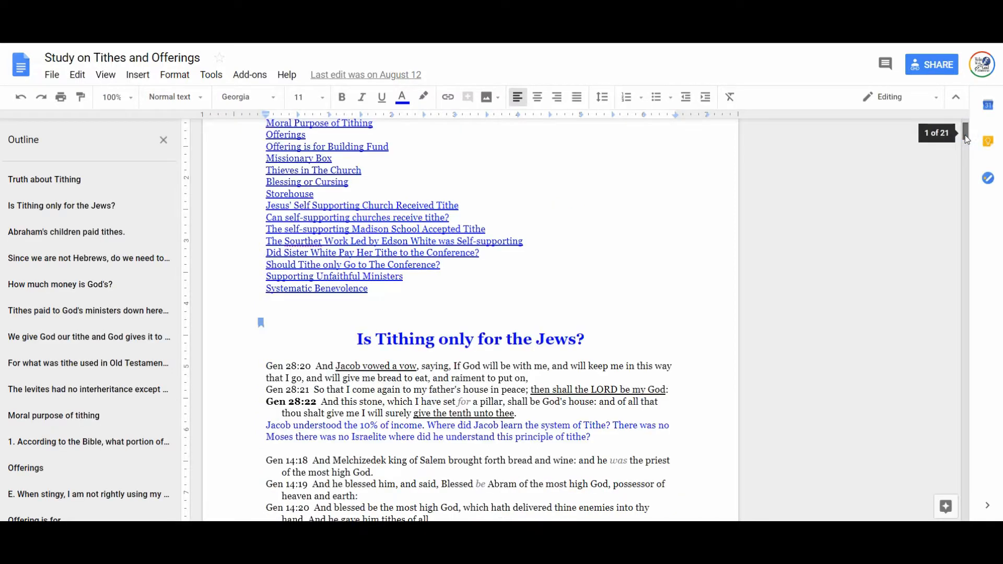
scroll("up", 3)
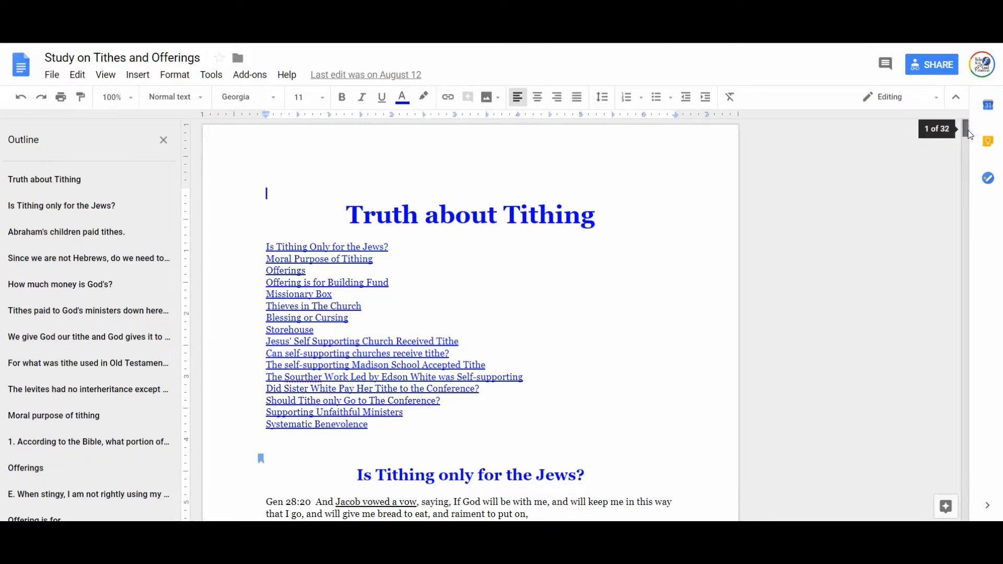
mouse_move(641, 279)
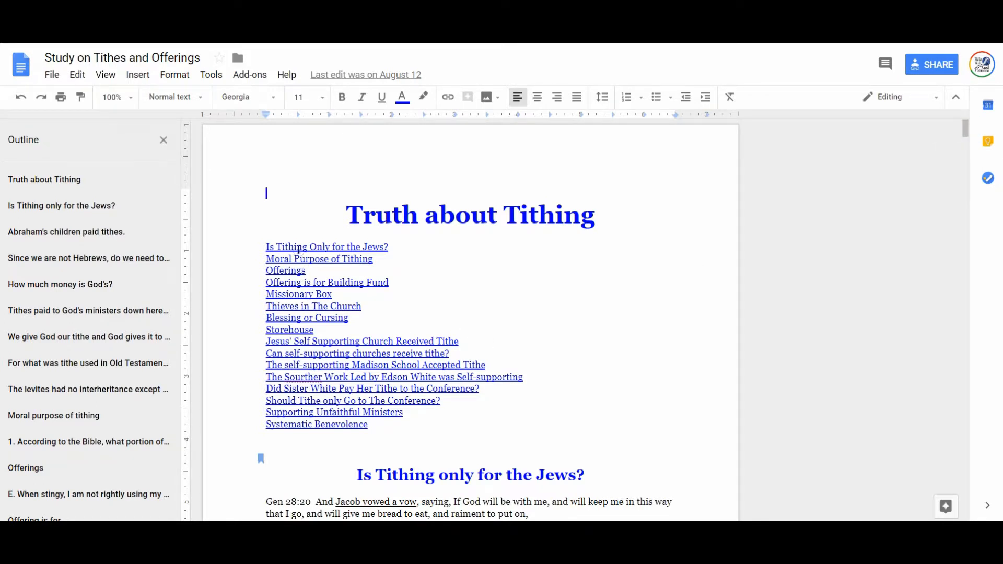
left_click(361, 341)
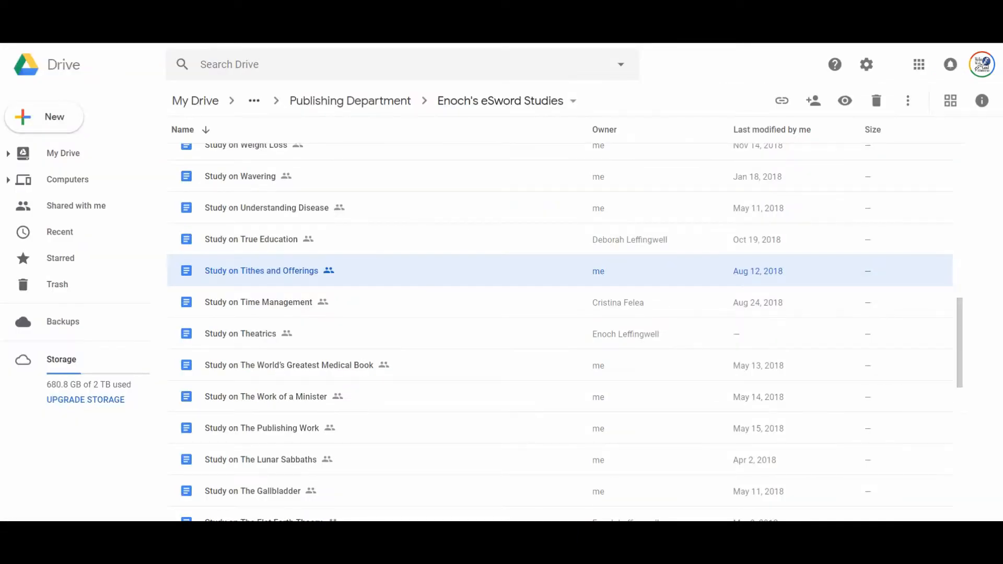
scroll("down", 3)
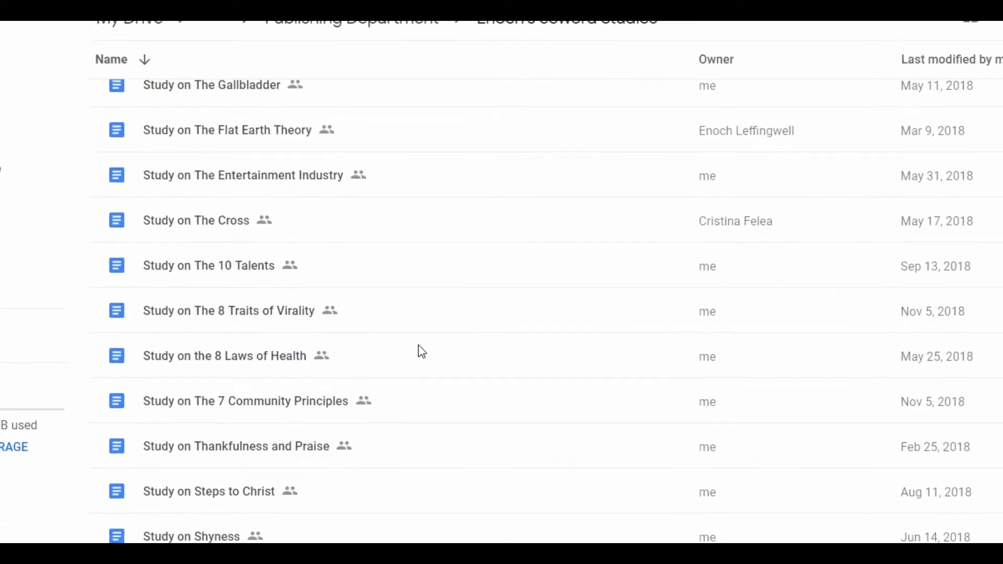
scroll("up", 3)
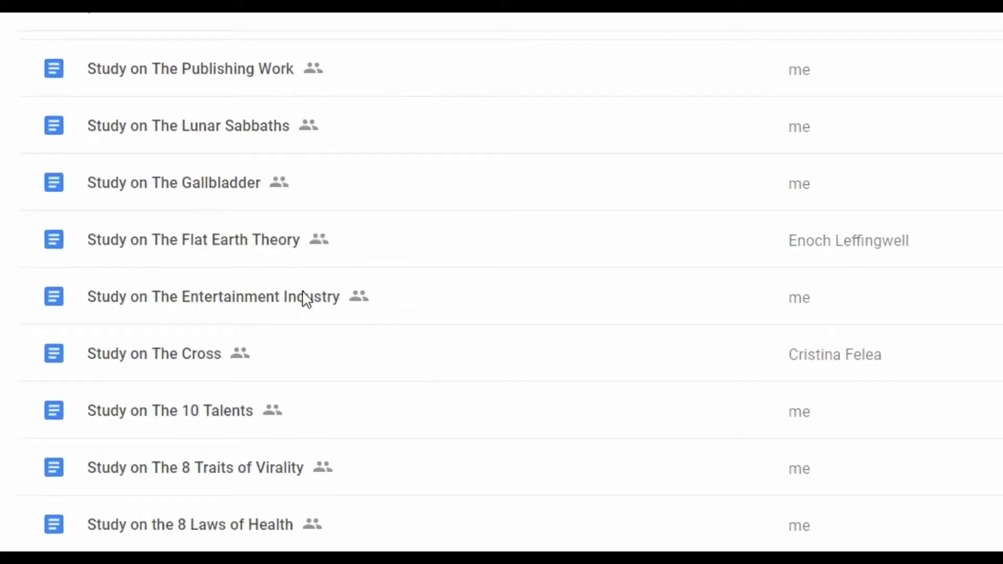
scroll("down", 3)
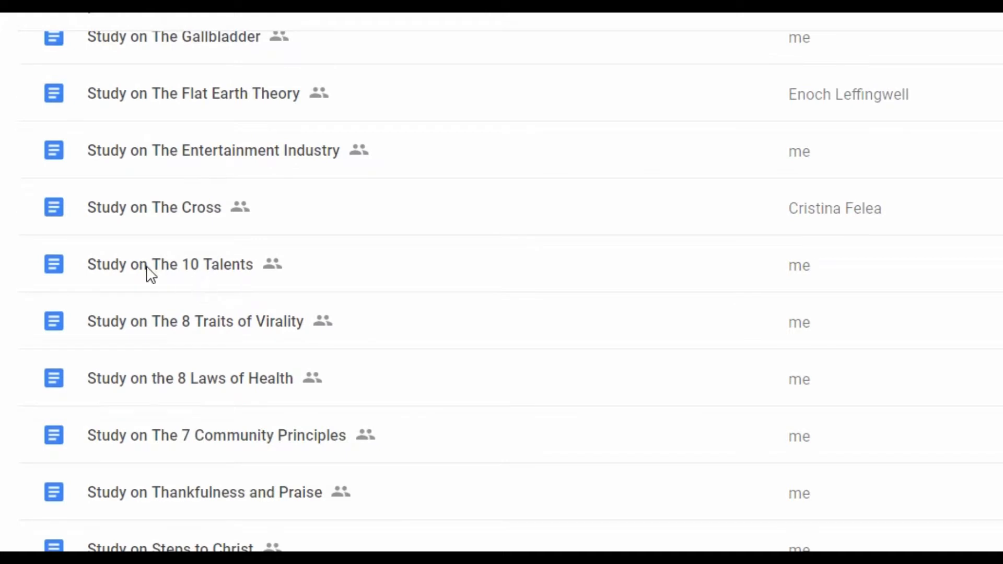
scroll("down", 3)
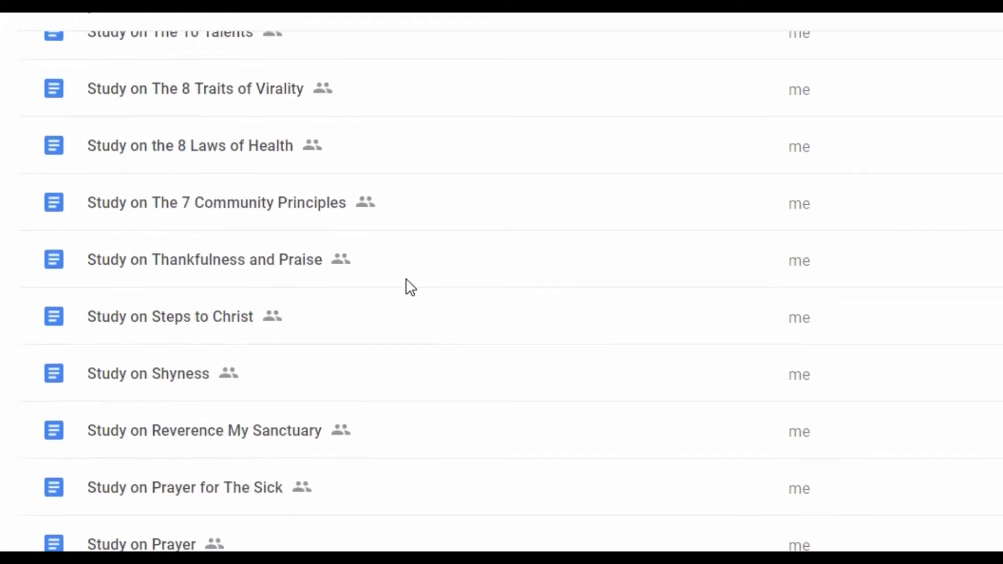
mouse_move(168, 389)
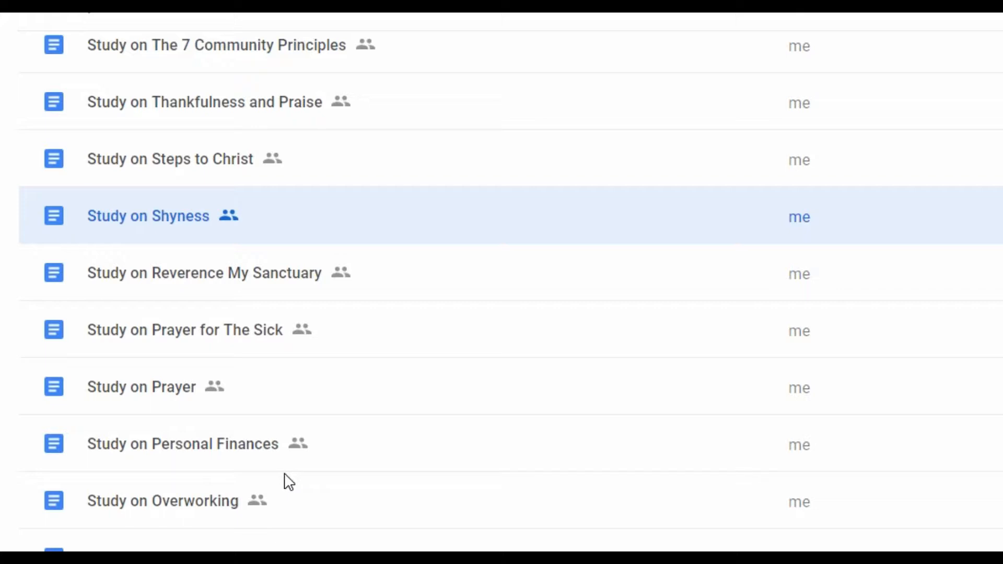
mouse_move(454, 349)
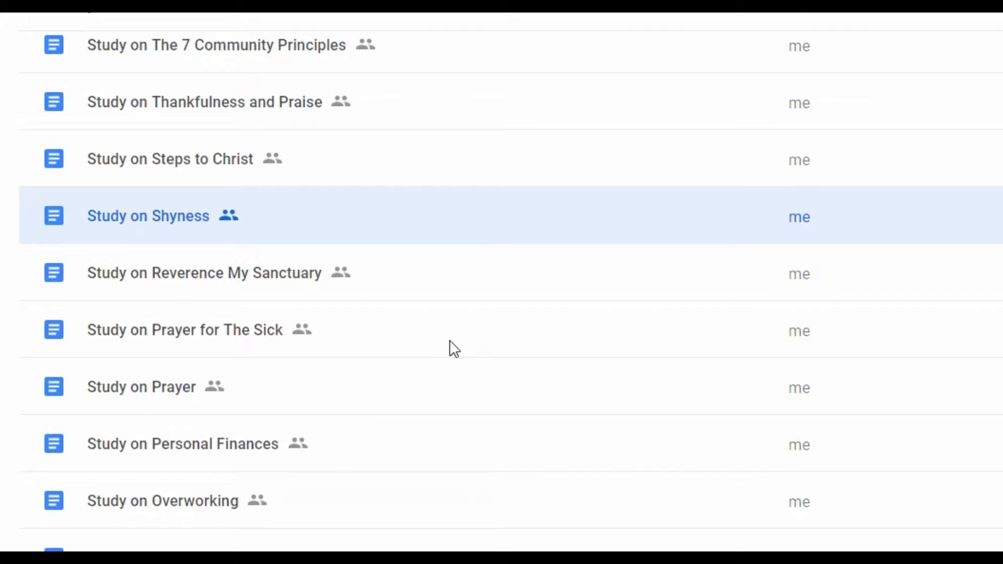
scroll("up", 3)
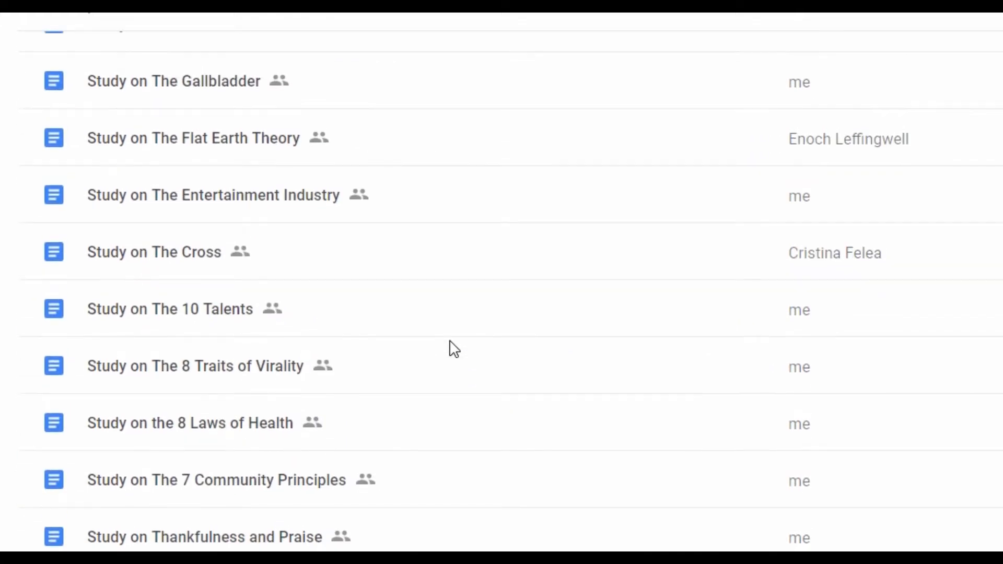
mouse_move(393, 536)
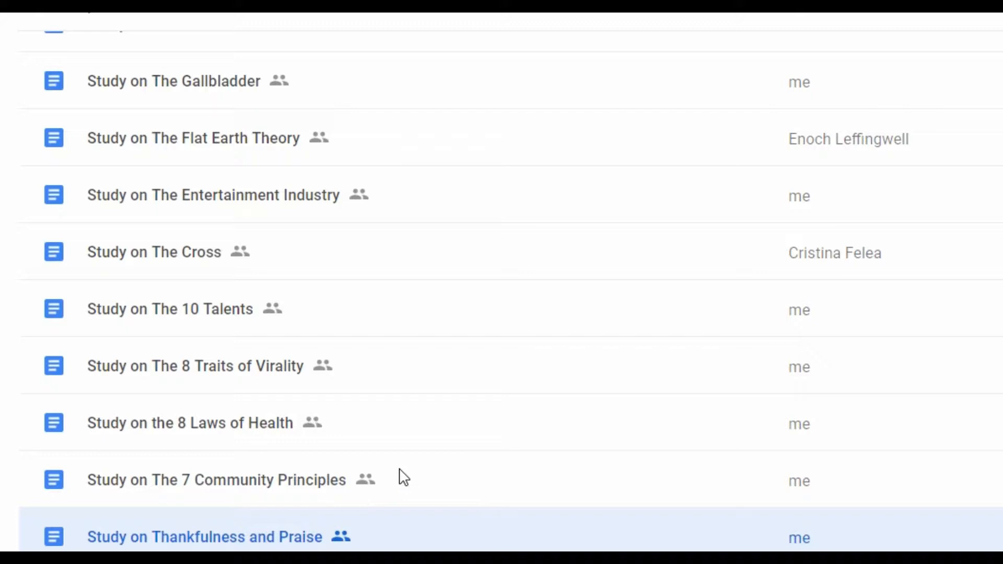
scroll("up", 3)
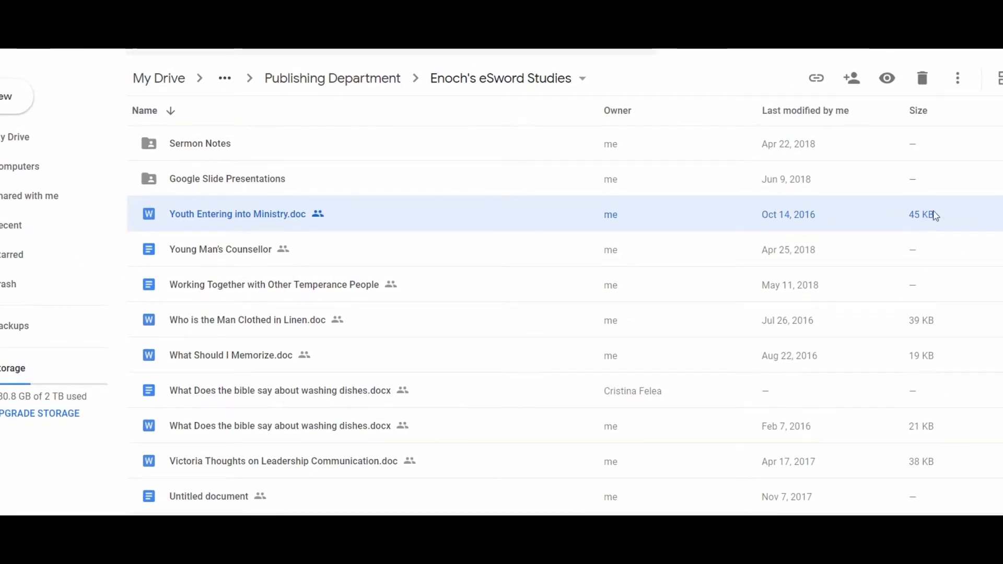
mouse_move(910, 116)
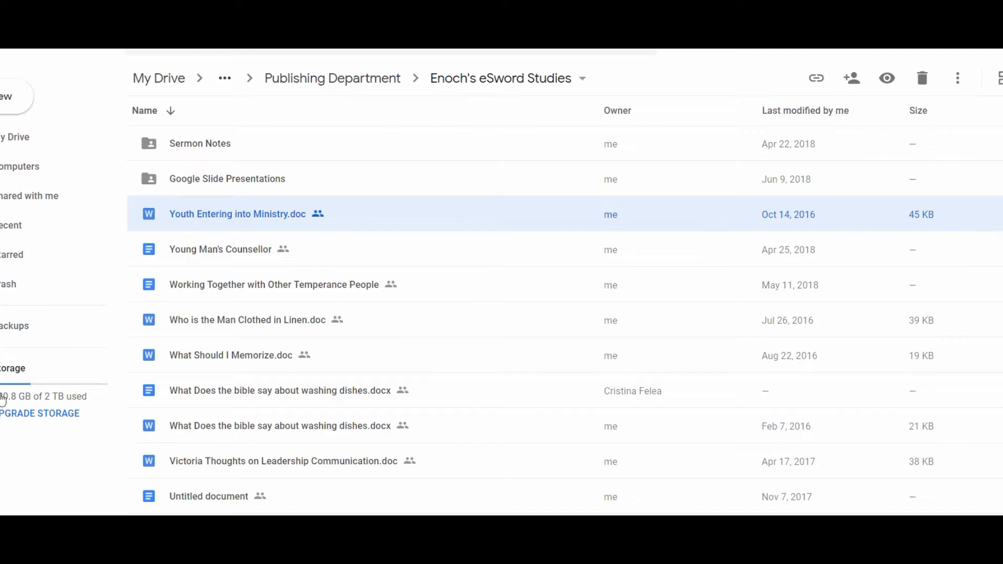
mouse_move(20, 420)
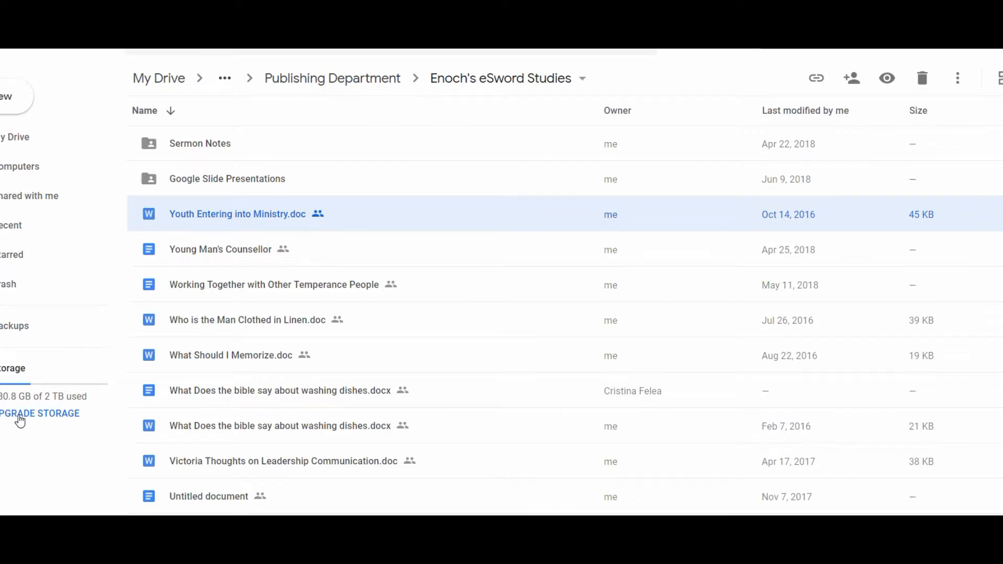
mouse_move(122, 384)
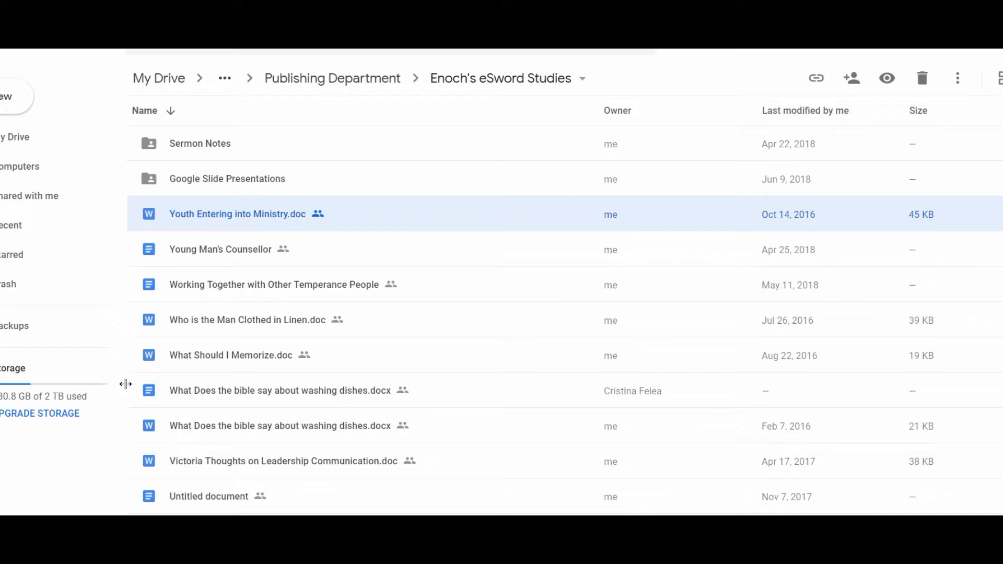
mouse_move(343, 334)
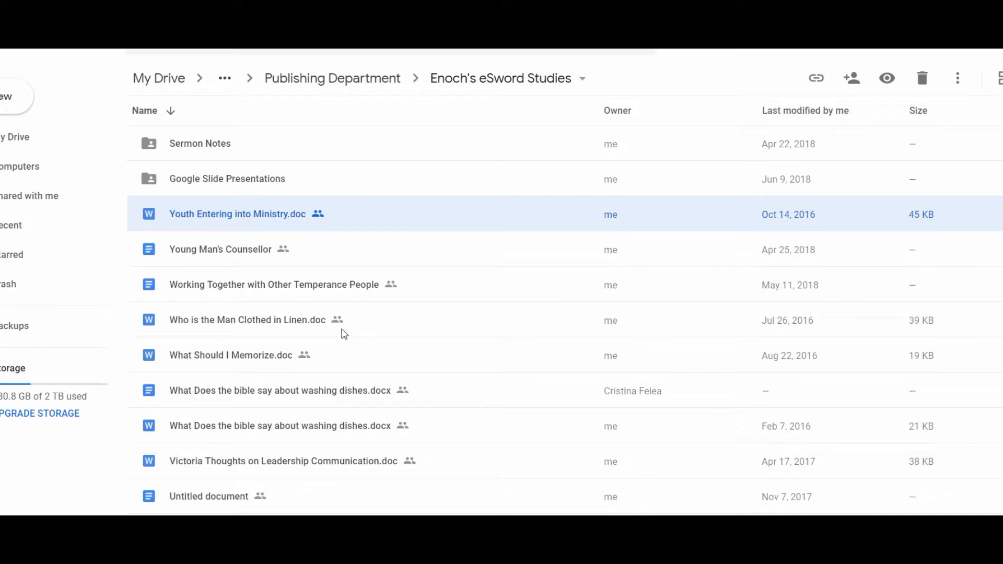
mouse_move(374, 344)
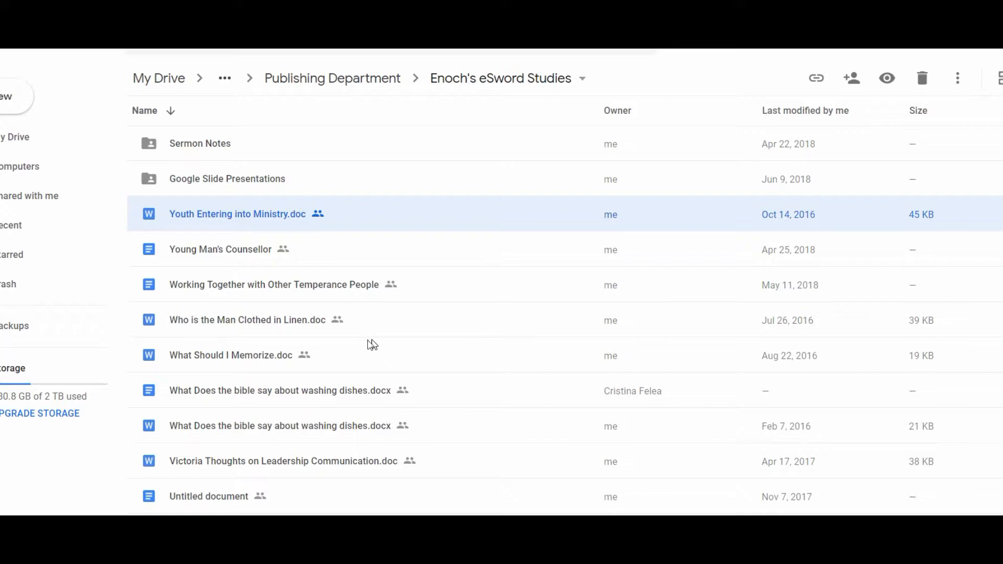
mouse_move(44, 404)
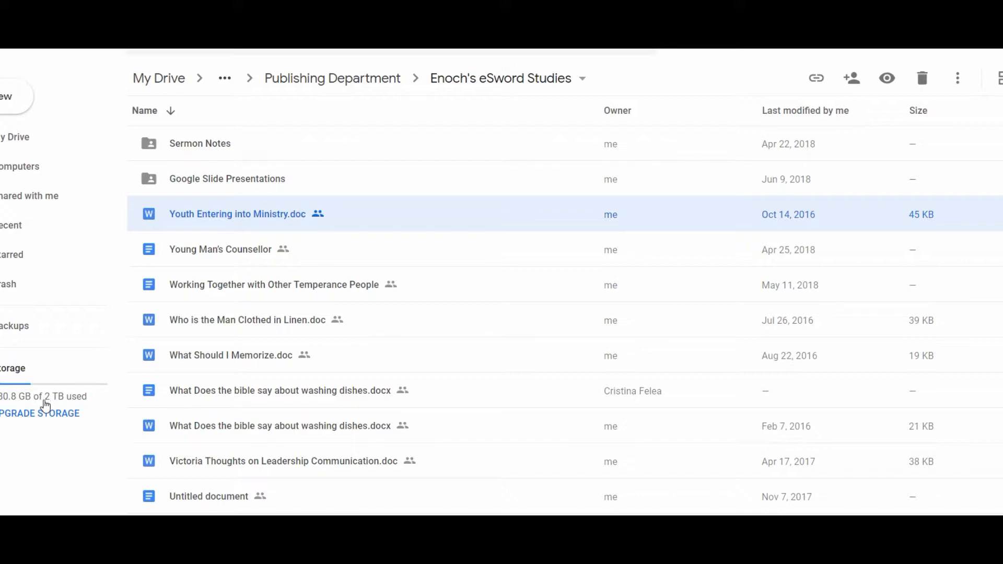
mouse_move(248, 400)
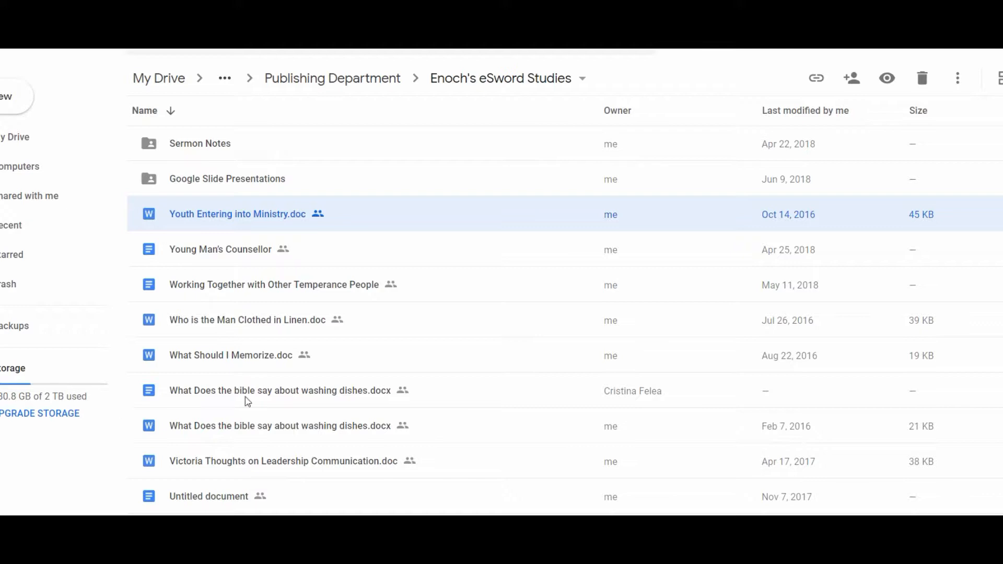
mouse_move(438, 220)
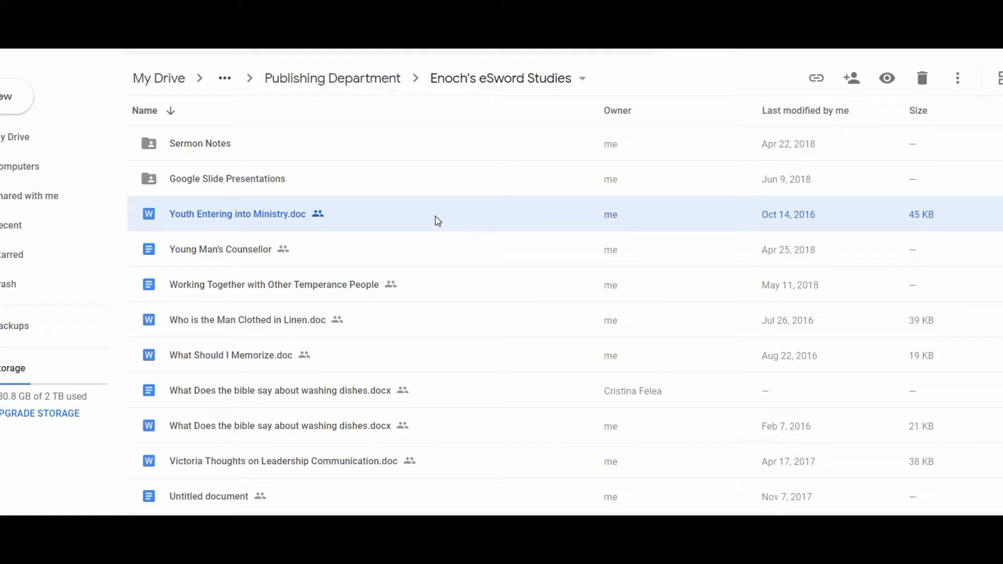
mouse_move(387, 227)
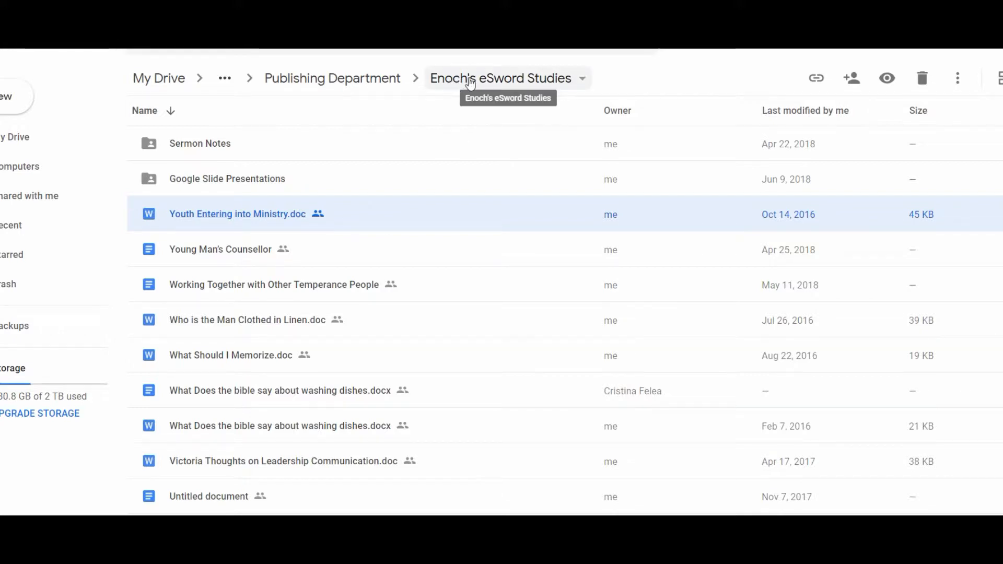
mouse_move(498, 85)
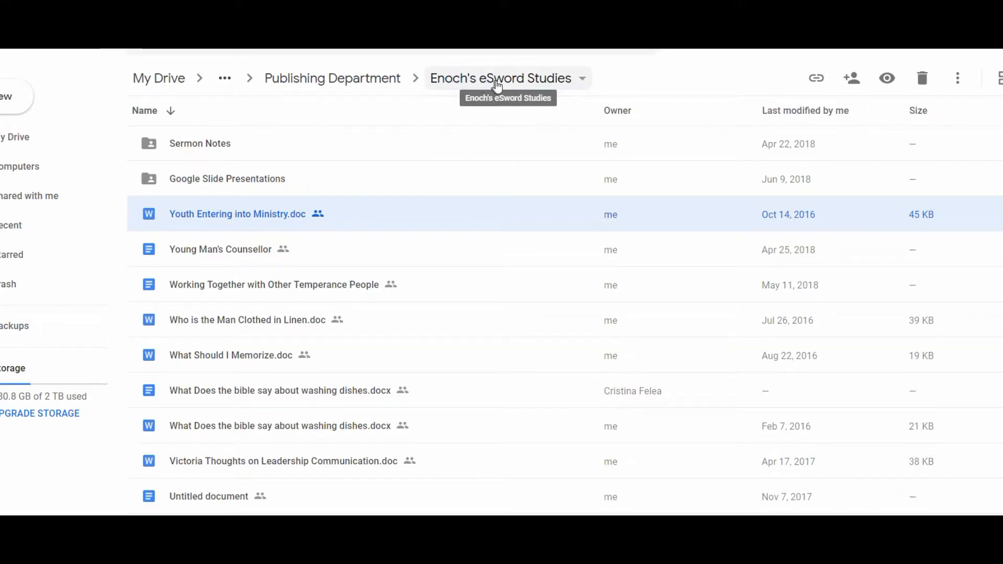
mouse_move(511, 113)
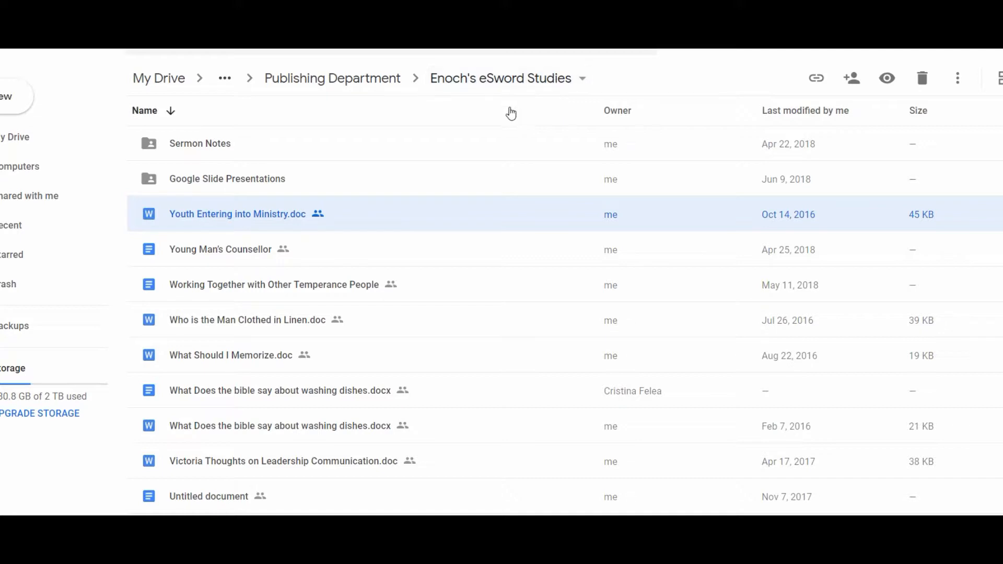
mouse_move(512, 87)
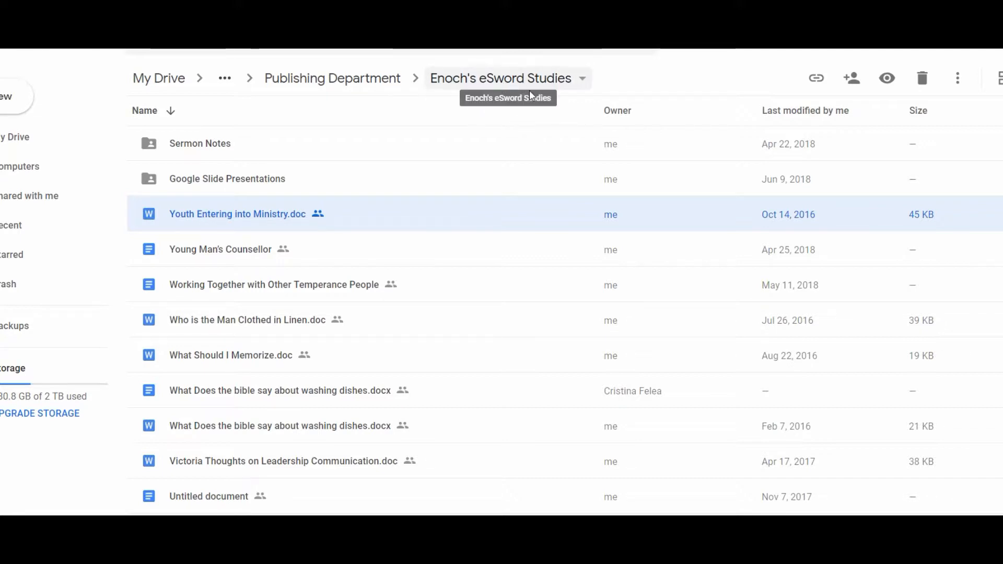
mouse_move(530, 94)
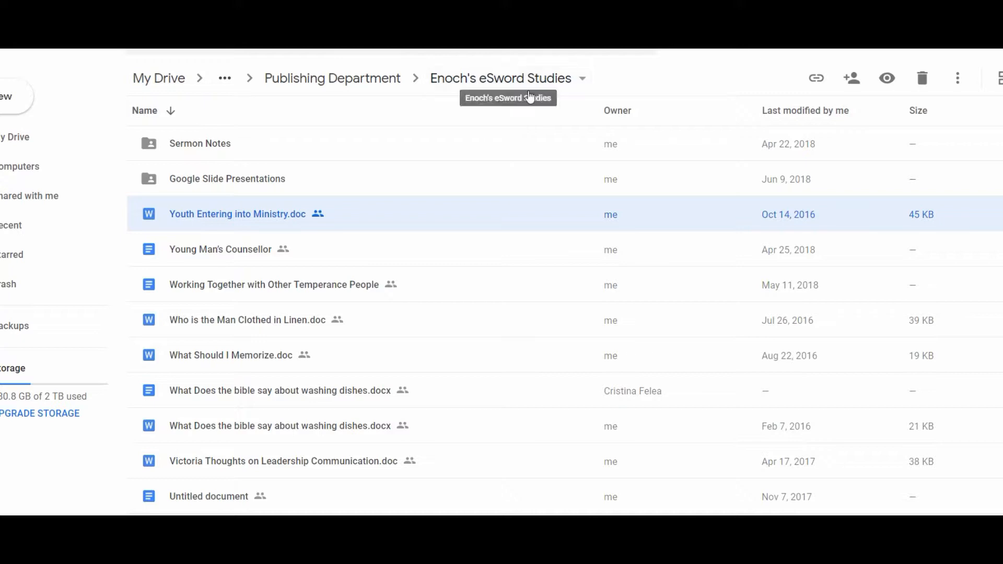
mouse_move(500, 271)
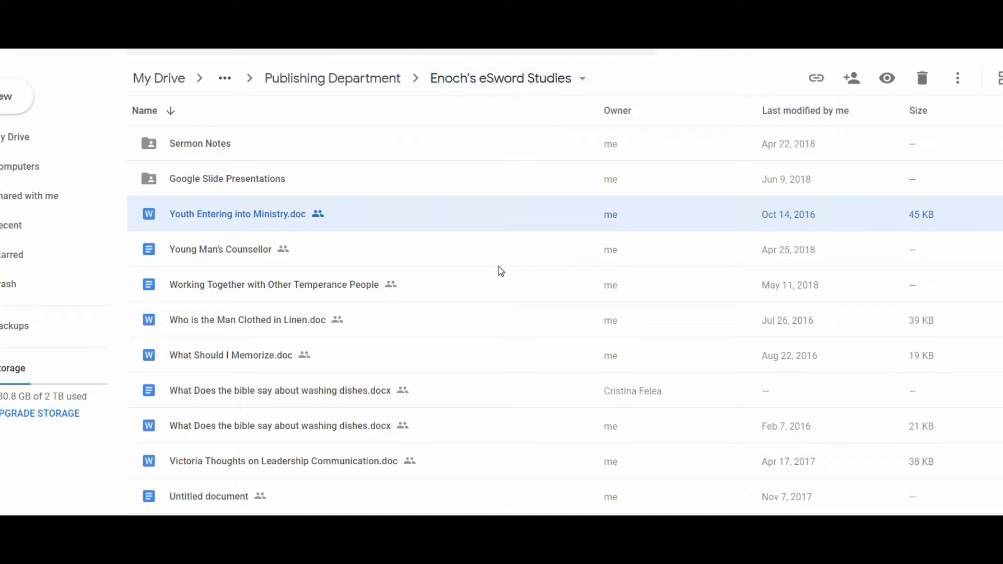
mouse_move(356, 262)
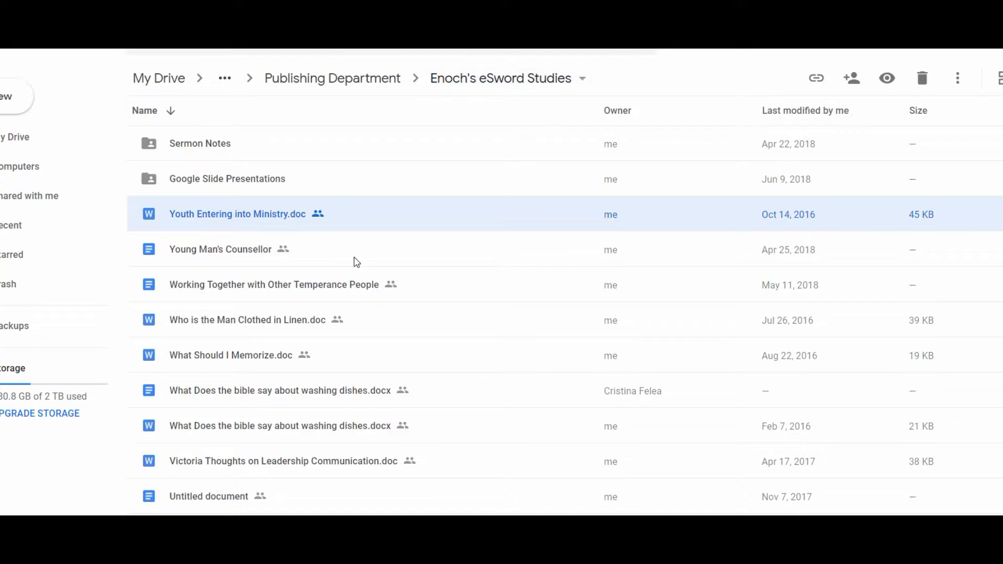
left_click(220, 249)
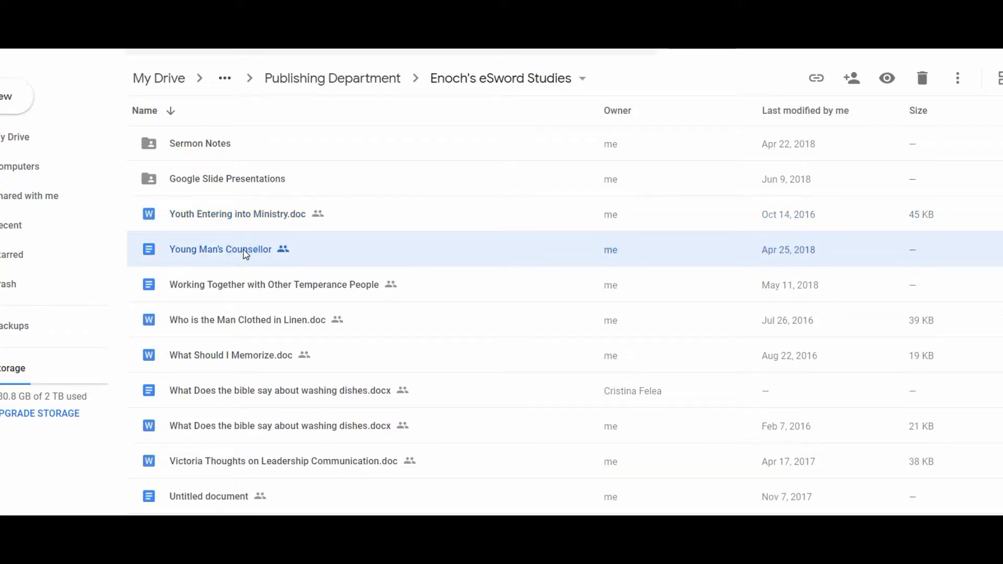
mouse_move(543, 93)
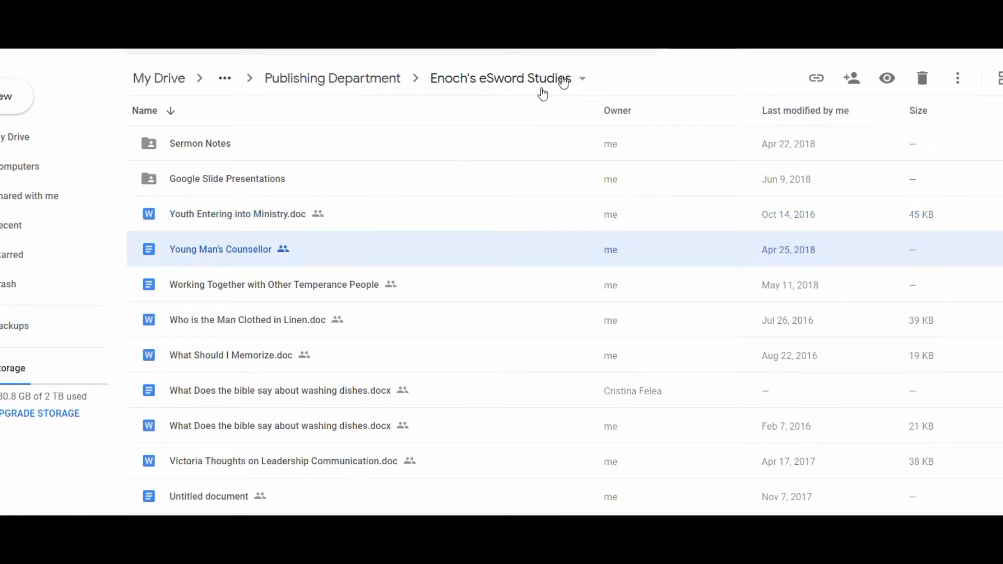
mouse_move(314, 329)
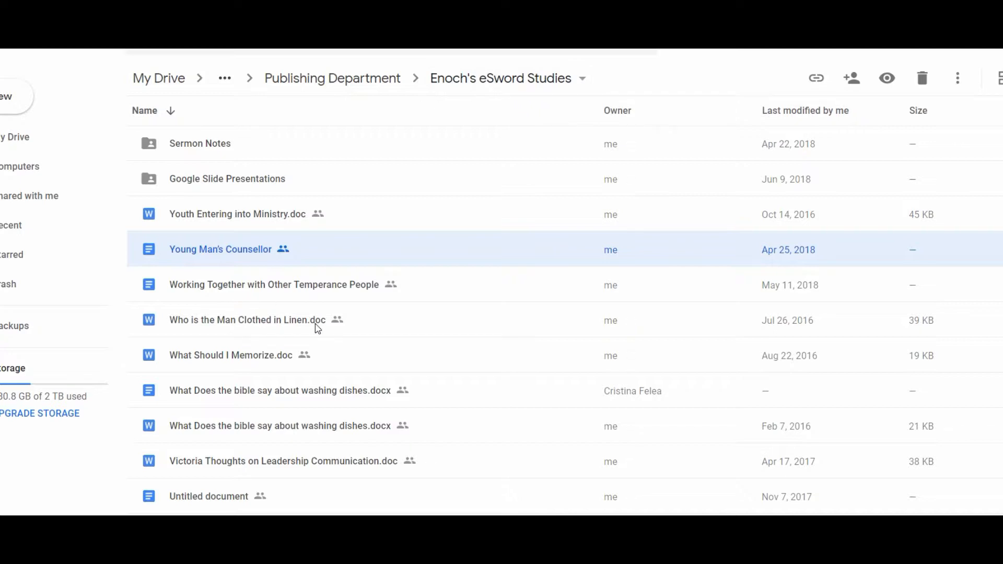
mouse_move(333, 365)
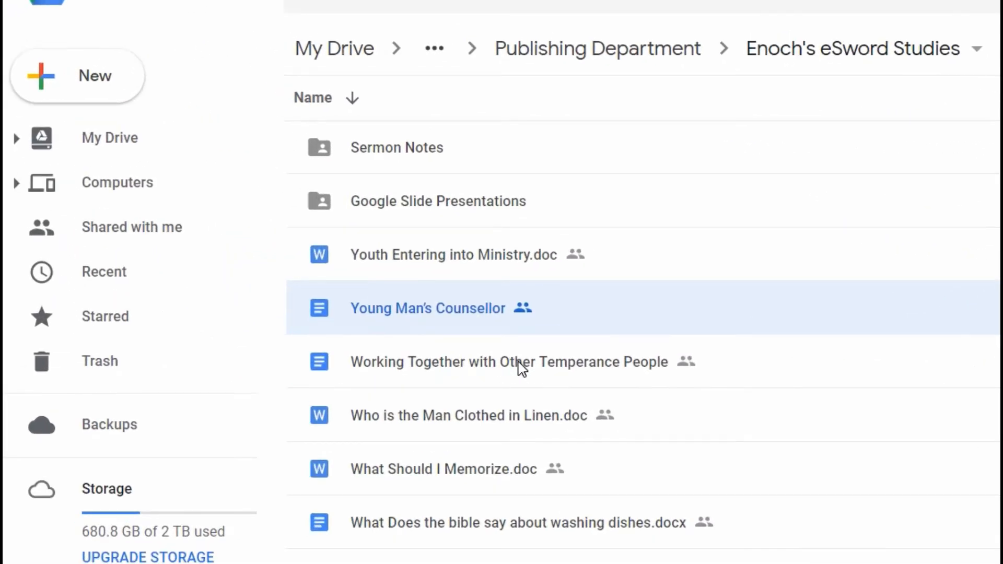
left_click(77, 76)
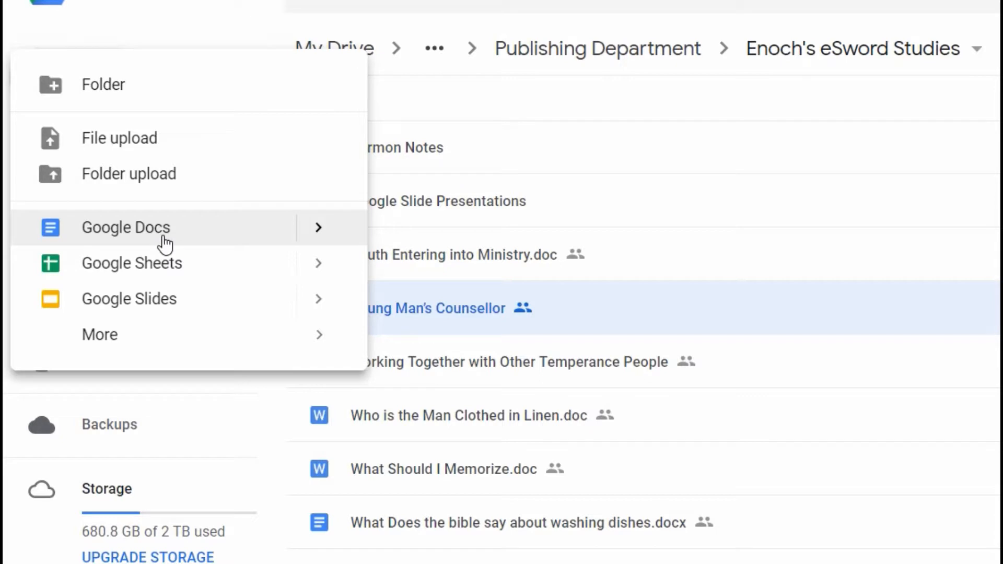
left_click(615, 468)
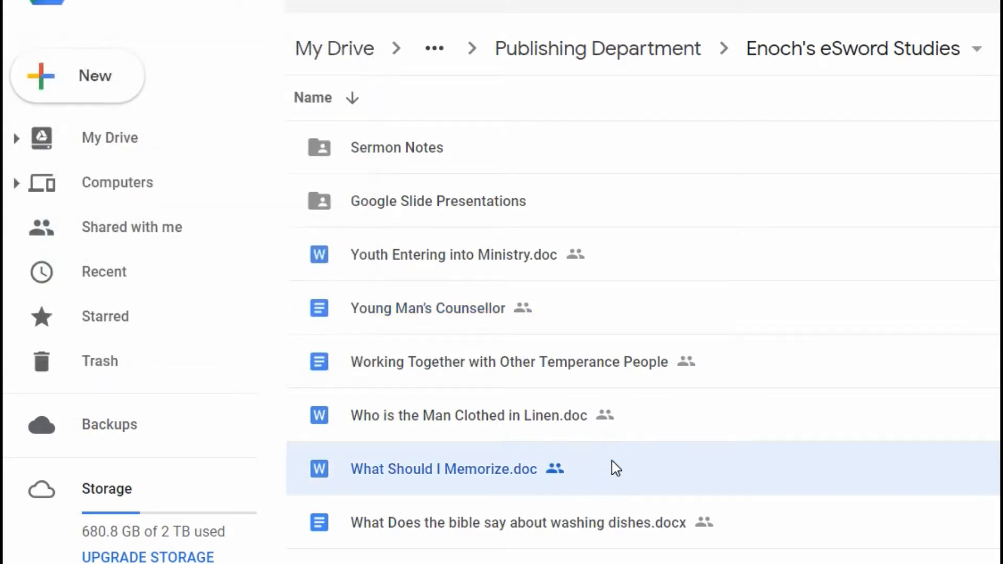
mouse_move(524, 321)
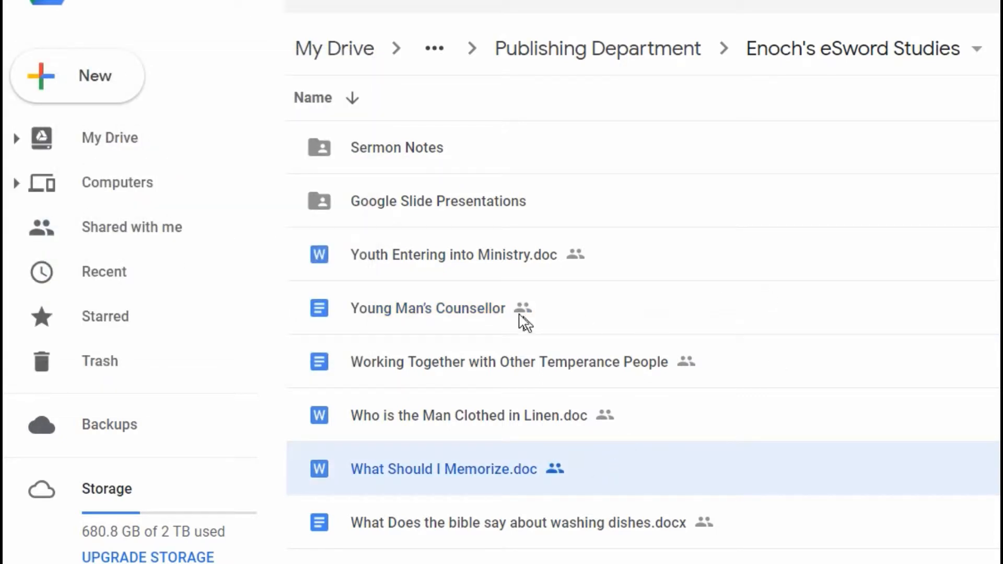
mouse_move(473, 246)
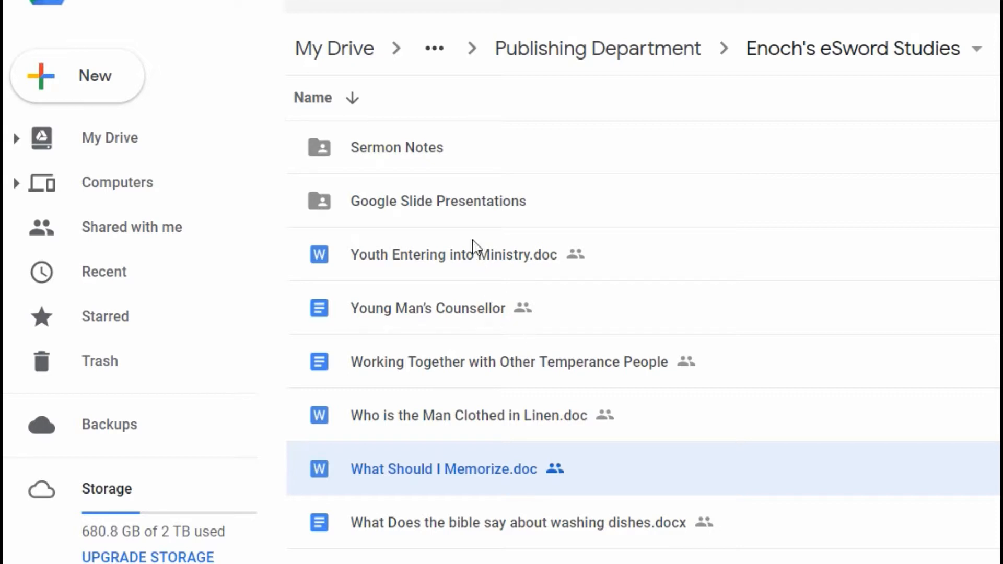
left_click(396, 148)
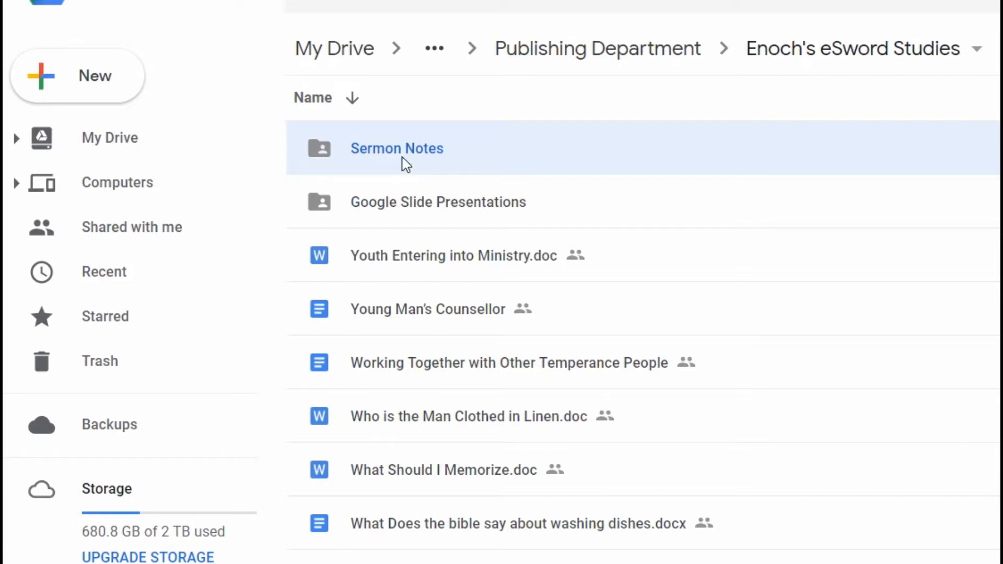
left_click(77, 75)
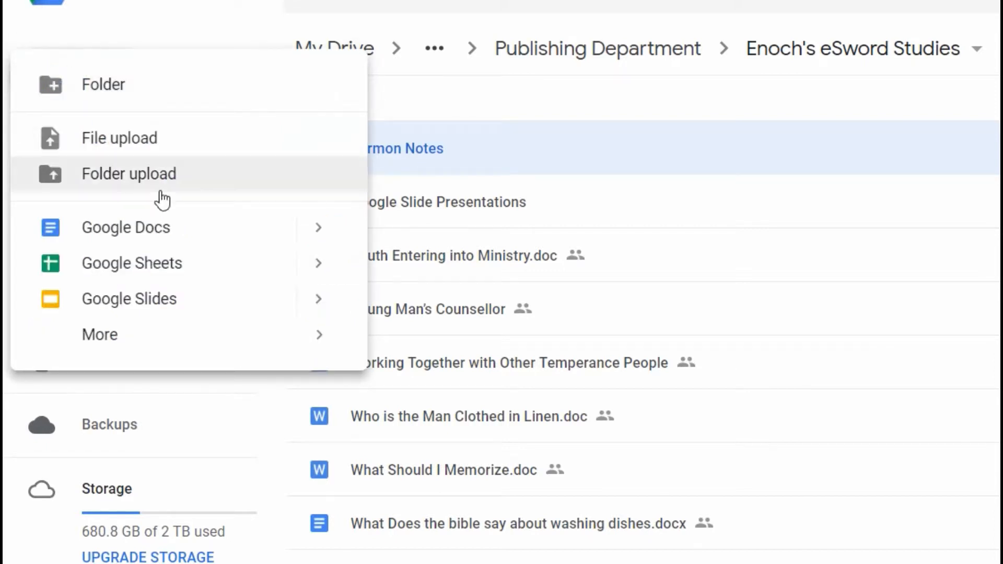
mouse_move(107, 92)
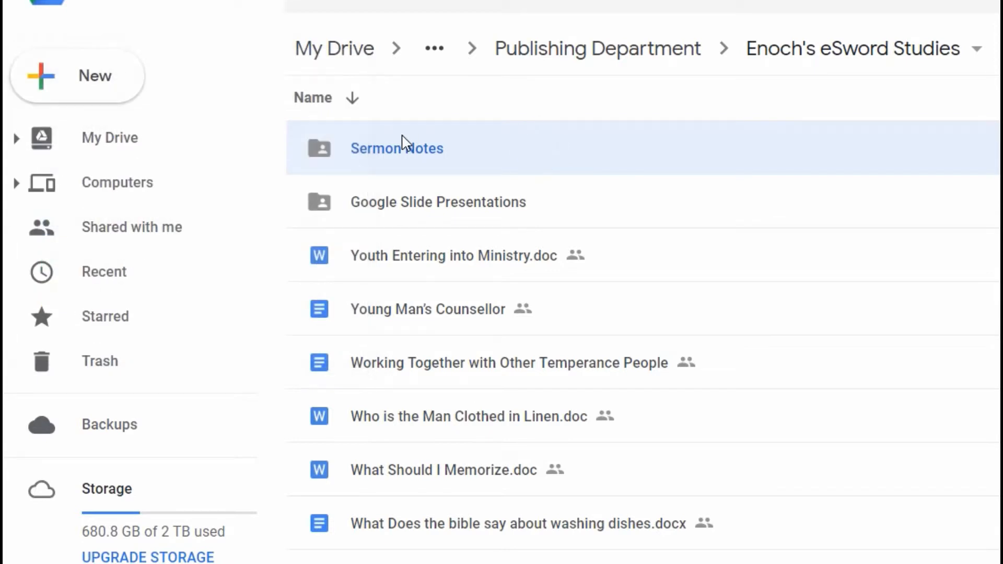
Open the Sermon Notes folder and the Willy Wolfe - The Coming of The Comforter document
double_click(396, 147)
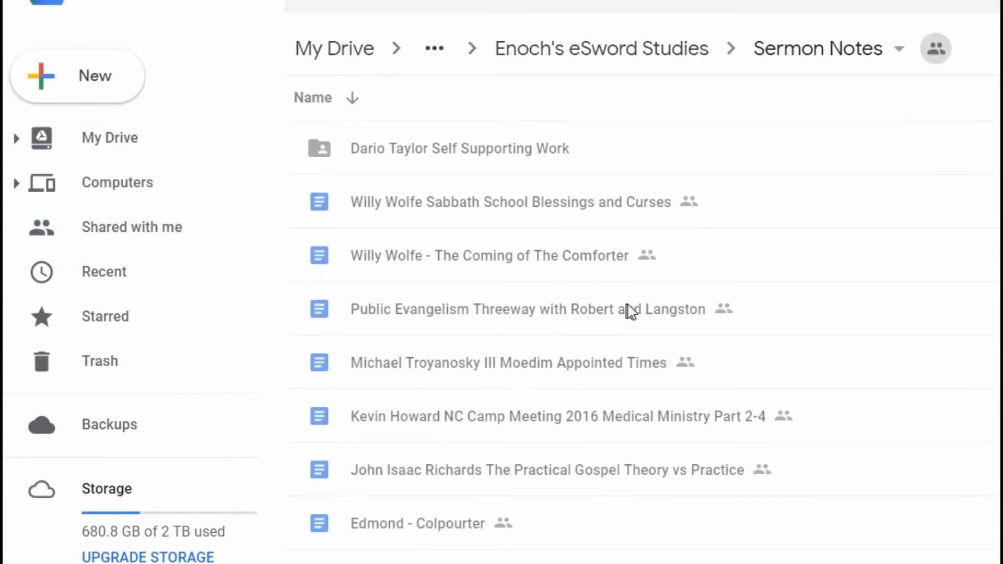
mouse_move(472, 354)
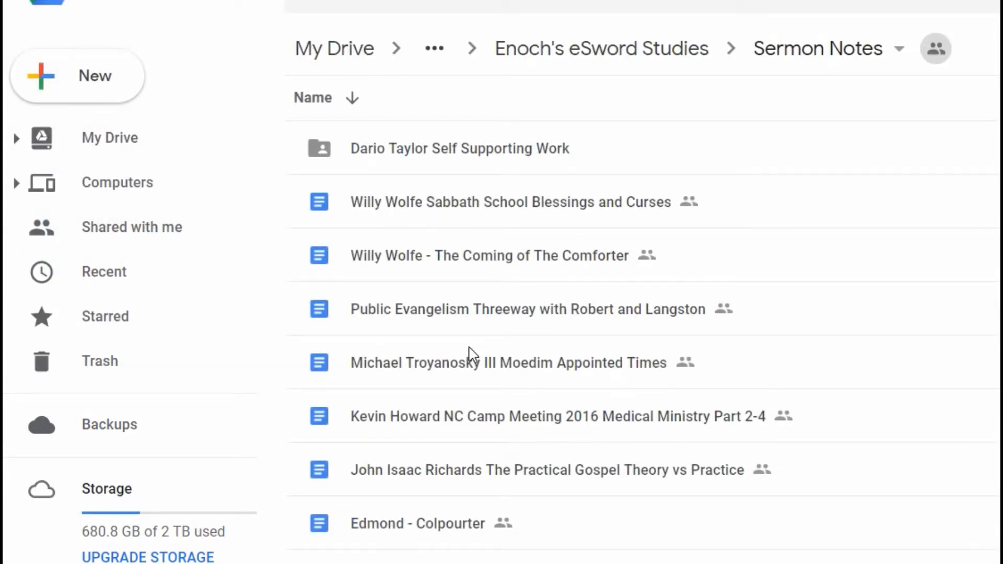
mouse_move(467, 512)
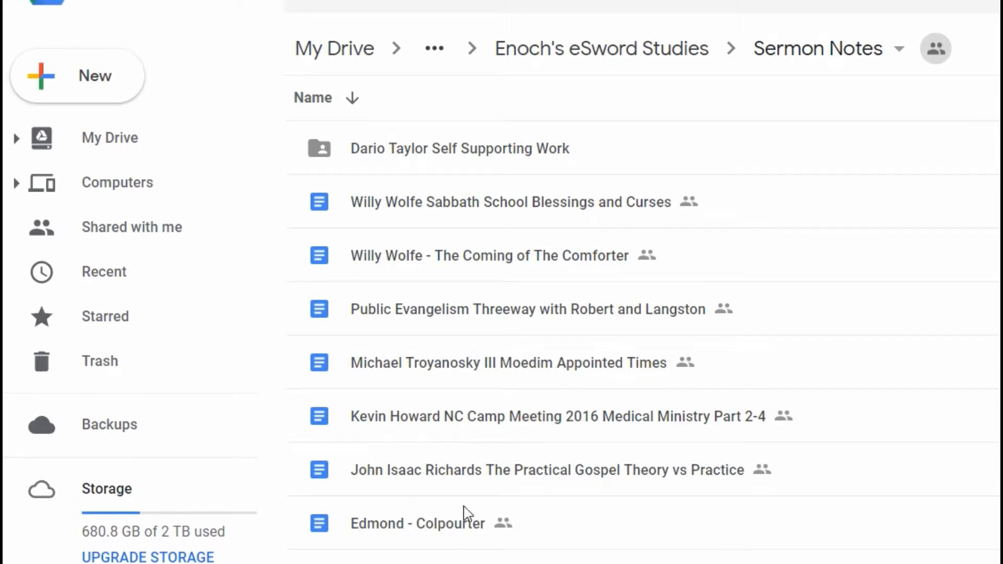
mouse_move(468, 256)
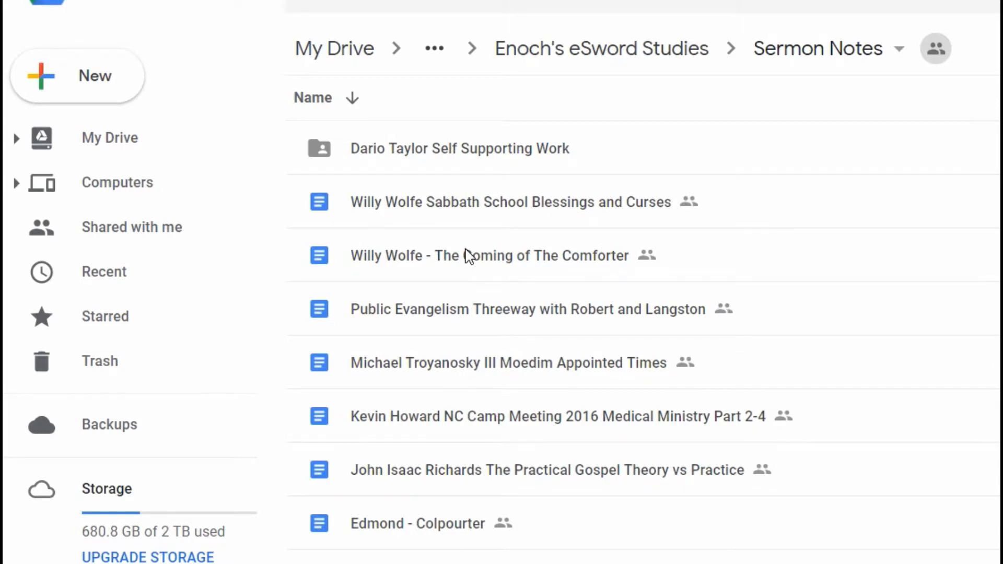
double_click(490, 254)
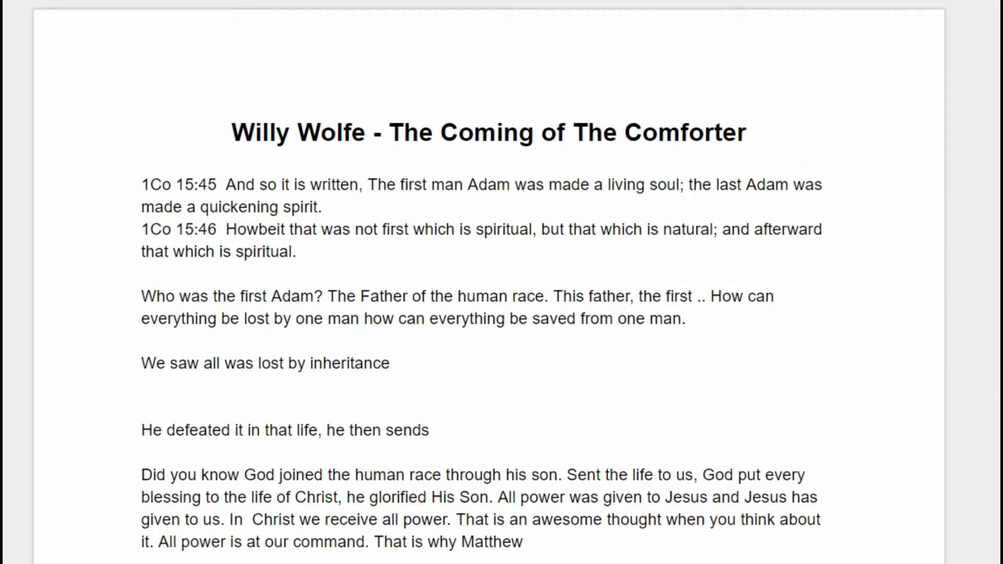
Review the Comforter notes and replace 'interchangable' with the suggested 'interchangeable'
left_click(239, 185)
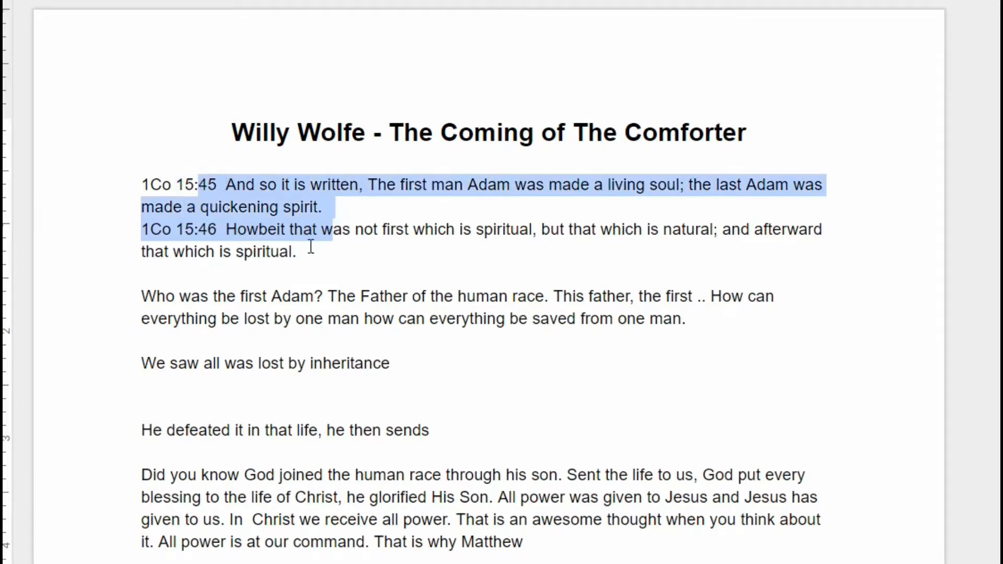
left_click(295, 252)
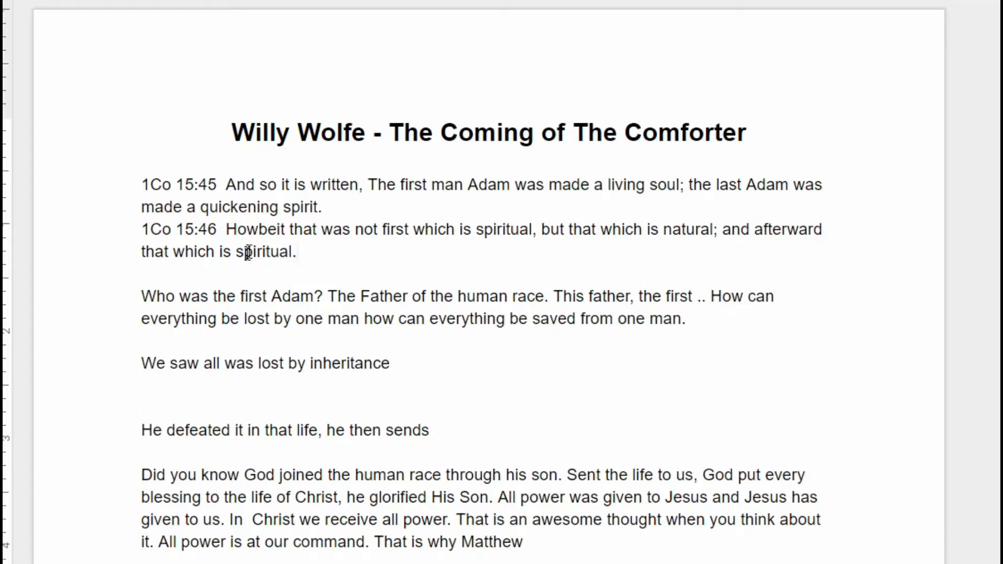
mouse_move(246, 357)
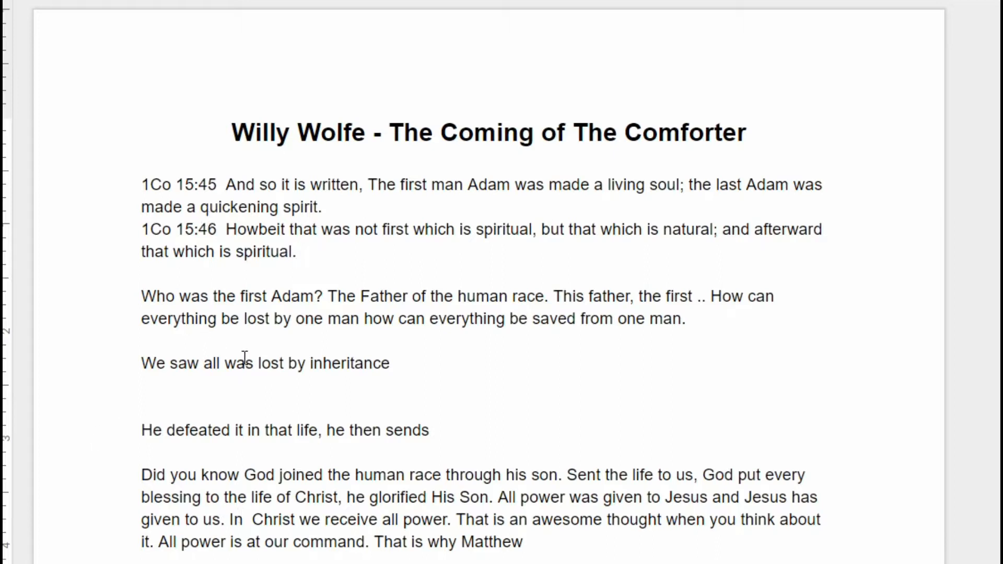
mouse_move(333, 424)
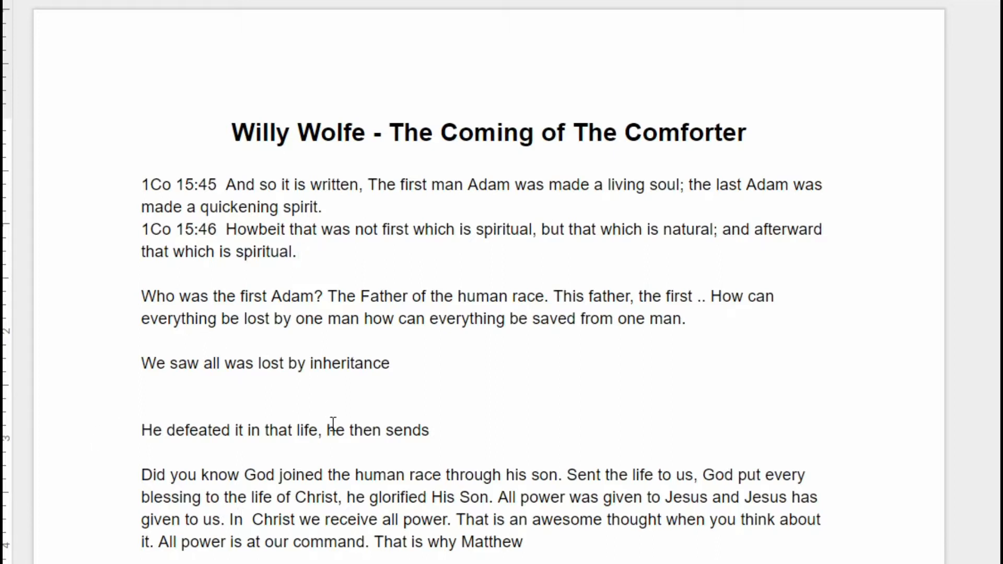
scroll("down", 3)
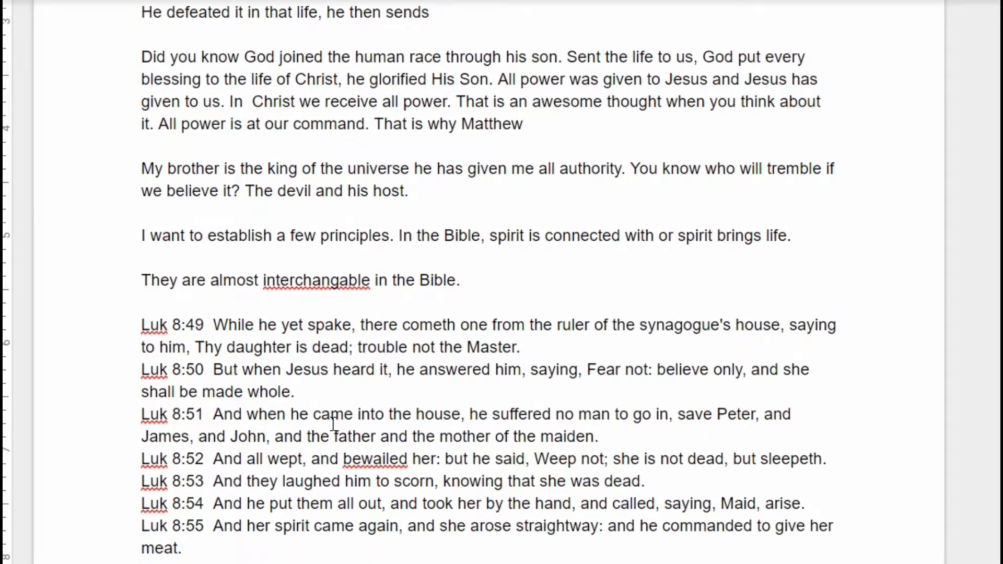
scroll("down", 3)
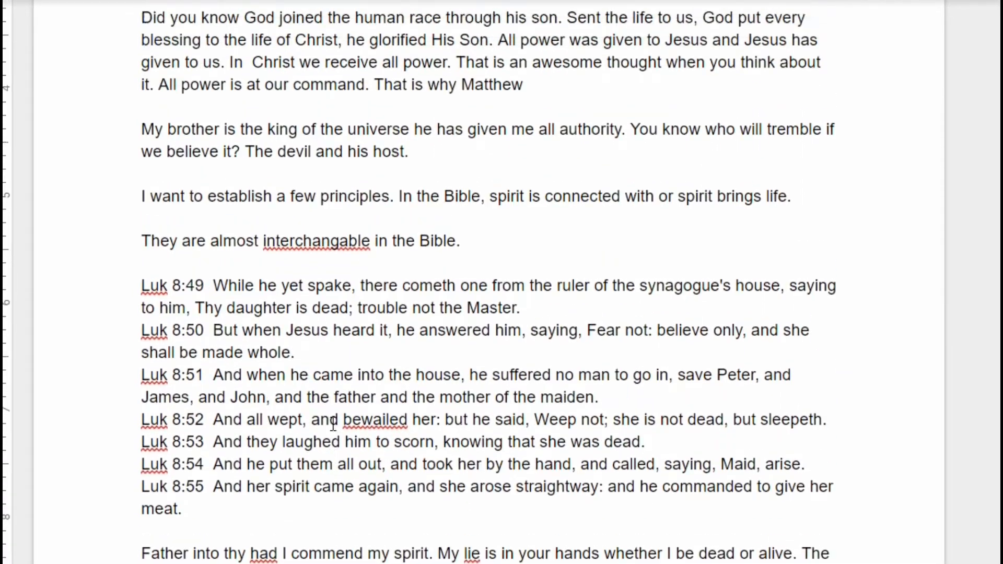
scroll("up", 3)
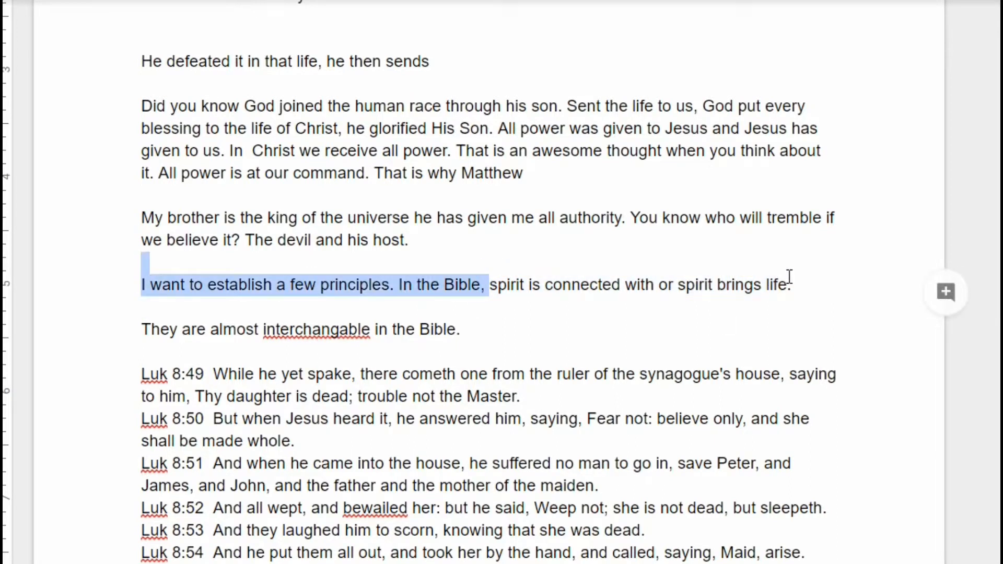
left_click(680, 284)
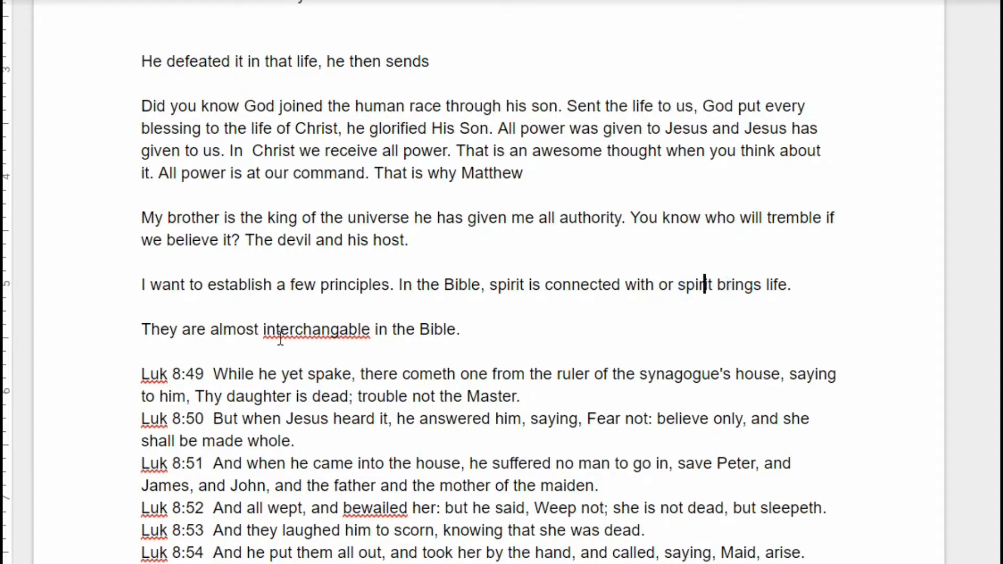
mouse_move(312, 344)
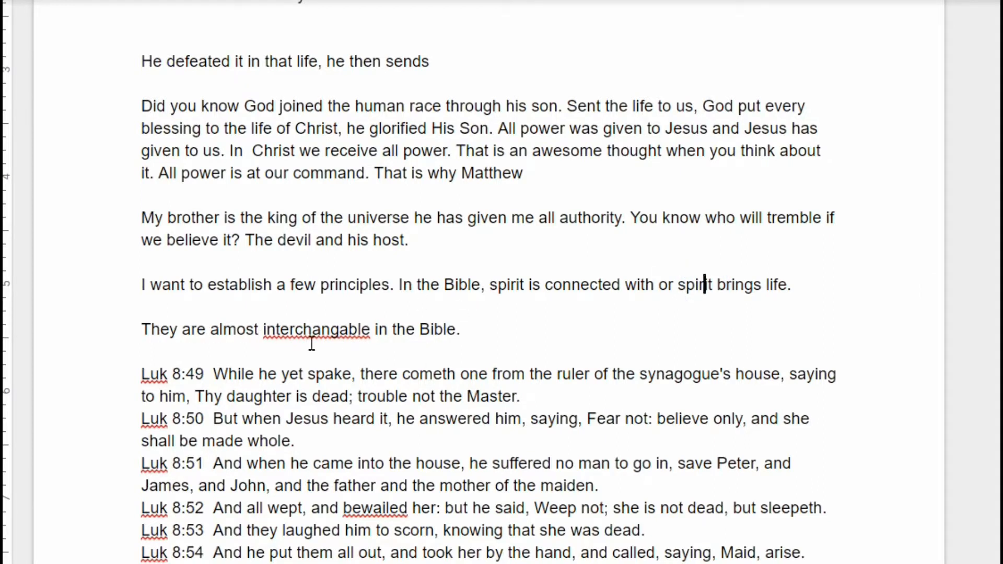
right_click(314, 330)
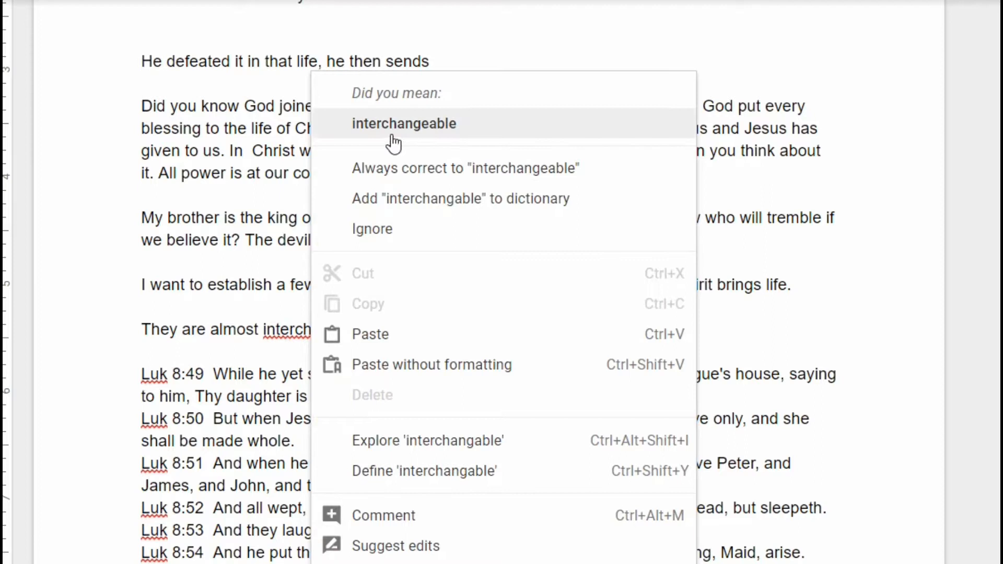
left_click(404, 123)
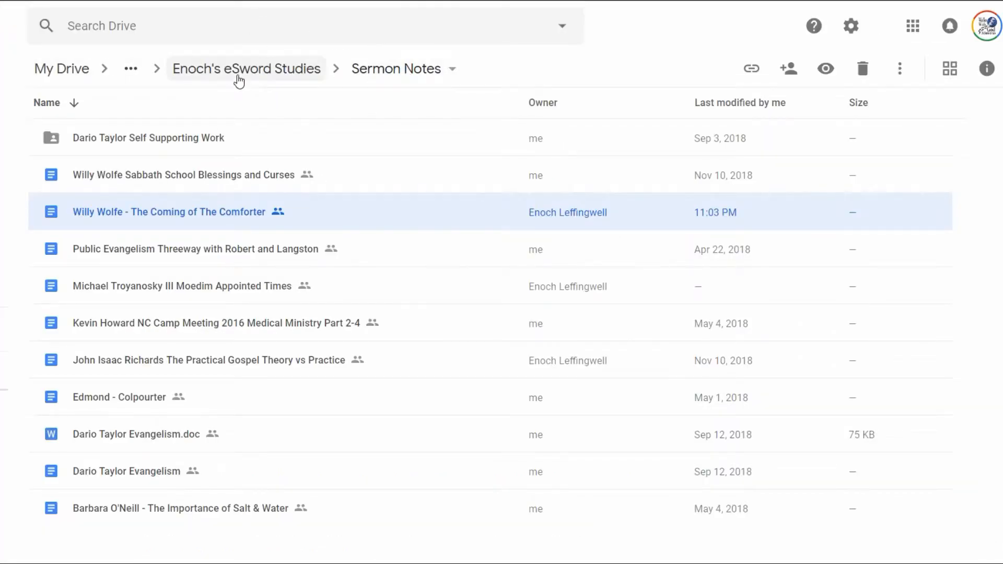
mouse_move(246, 69)
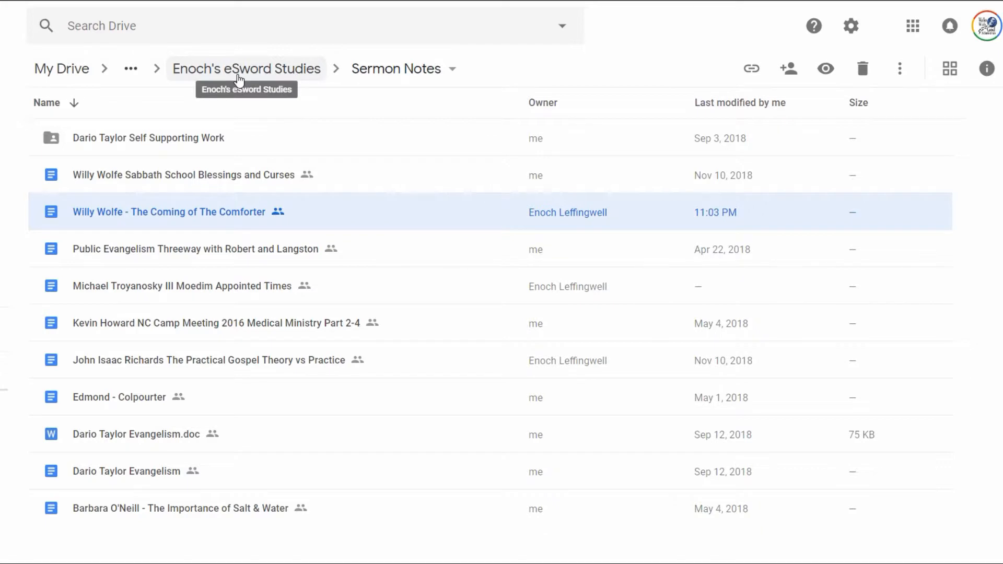
mouse_move(228, 54)
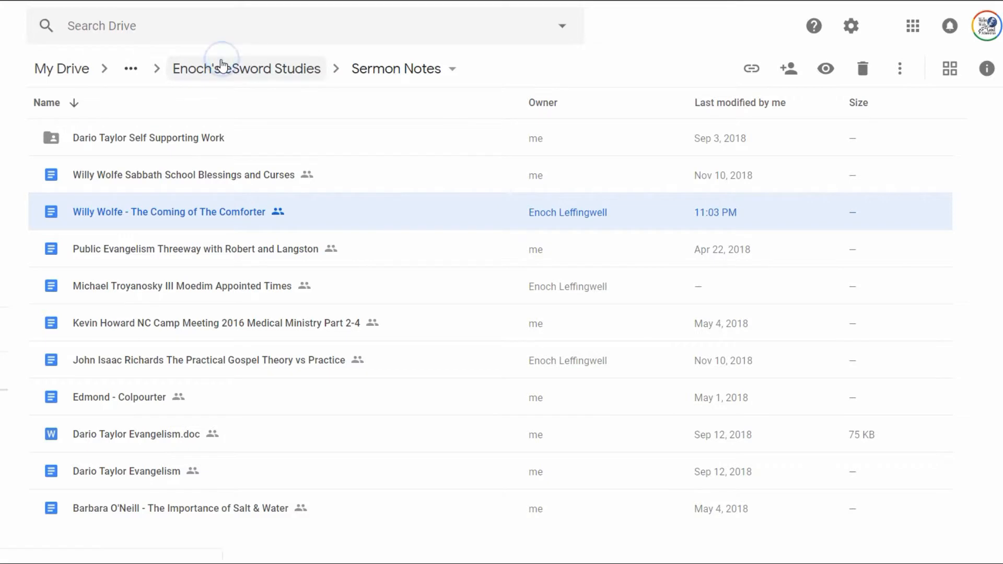
Go up to the Enoch's eSword Studies folder using the breadcrumb
left_click(245, 69)
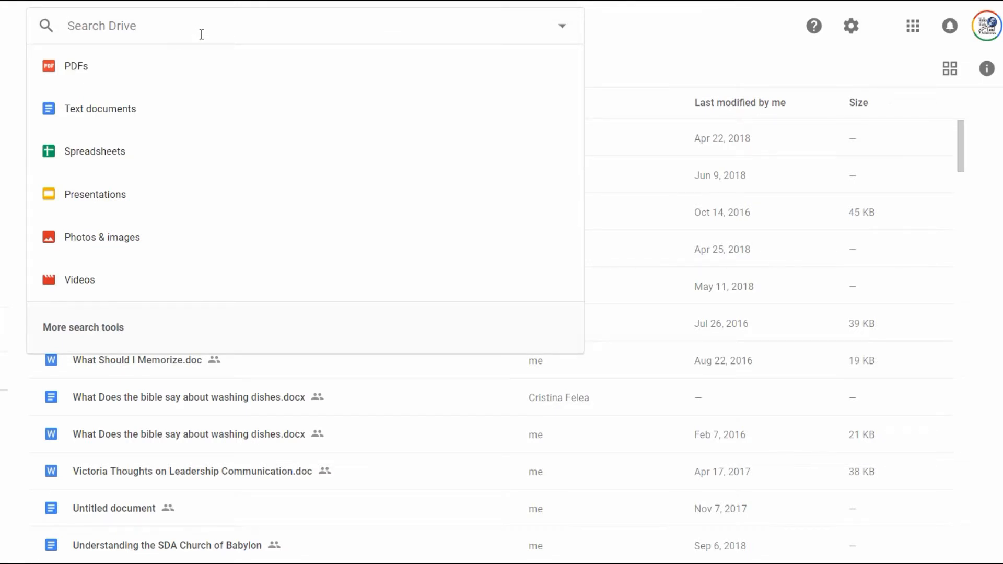
Search Drive for 'study on small' and open Study on Small Group Home Studies
type("study")
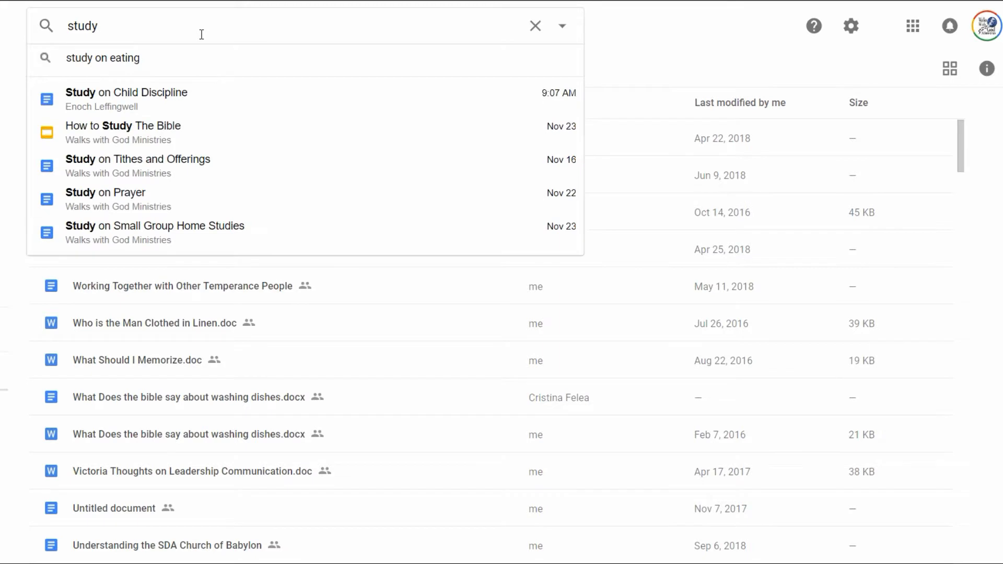
type("on small")
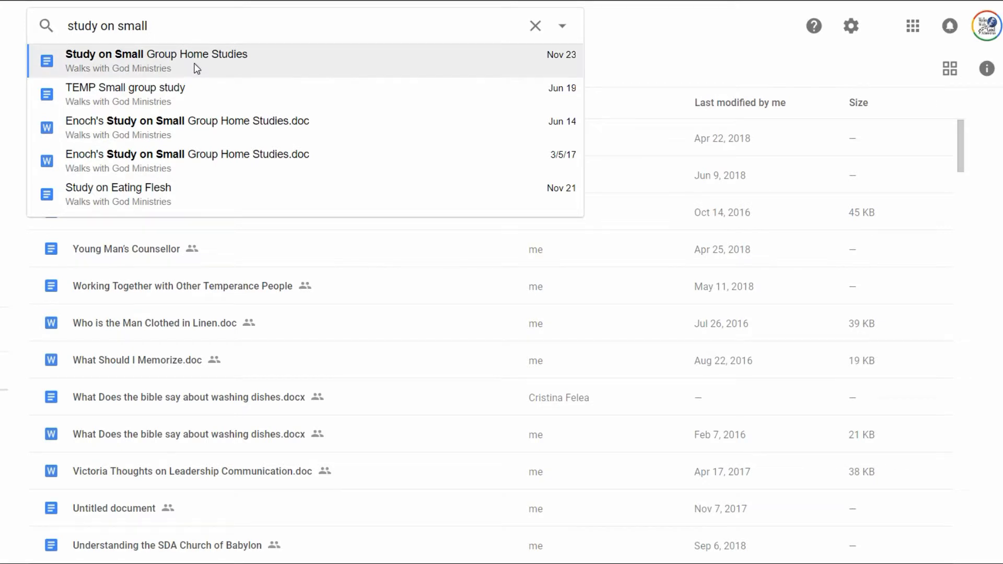
left_click(157, 54)
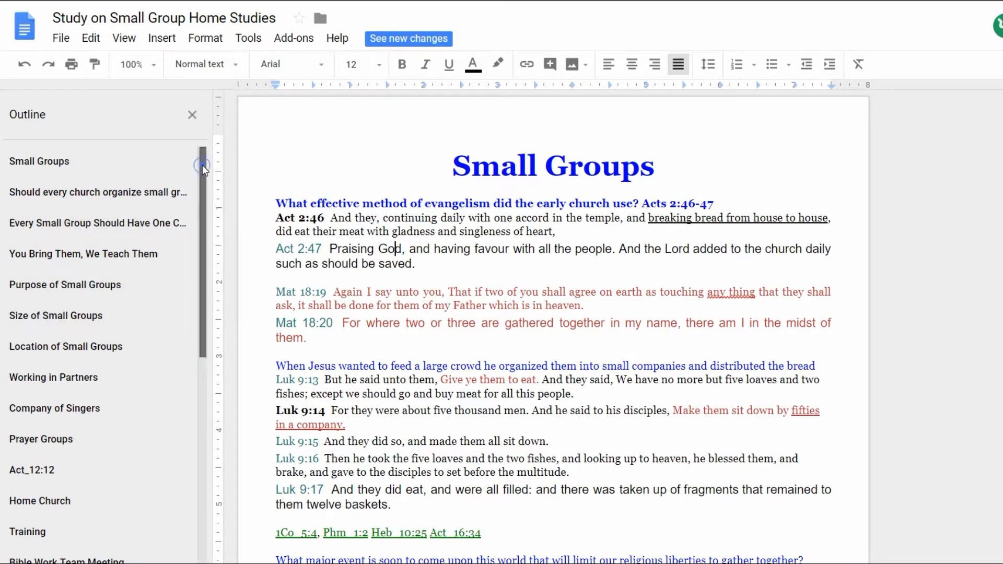
scroll("down", 3)
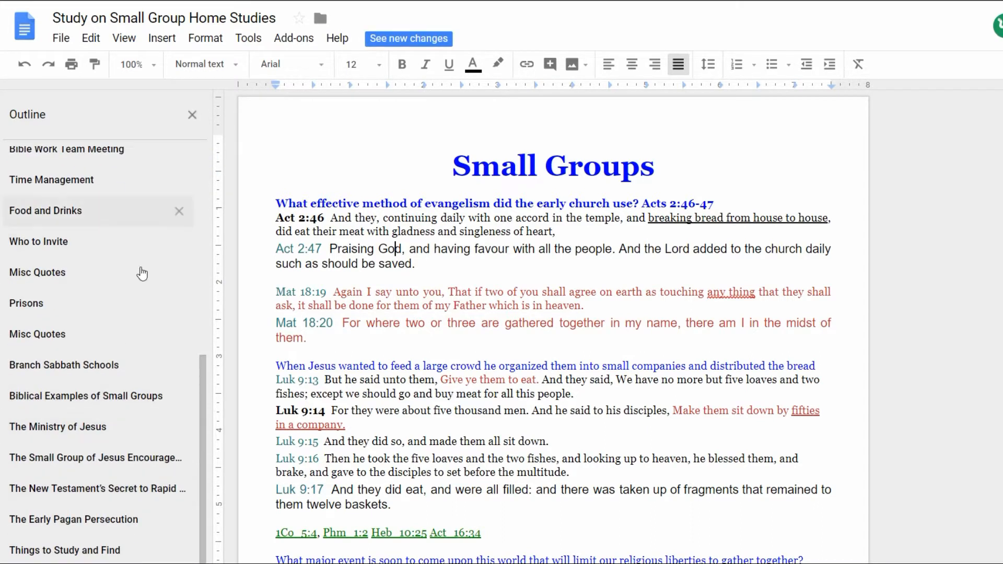
scroll("up", 3)
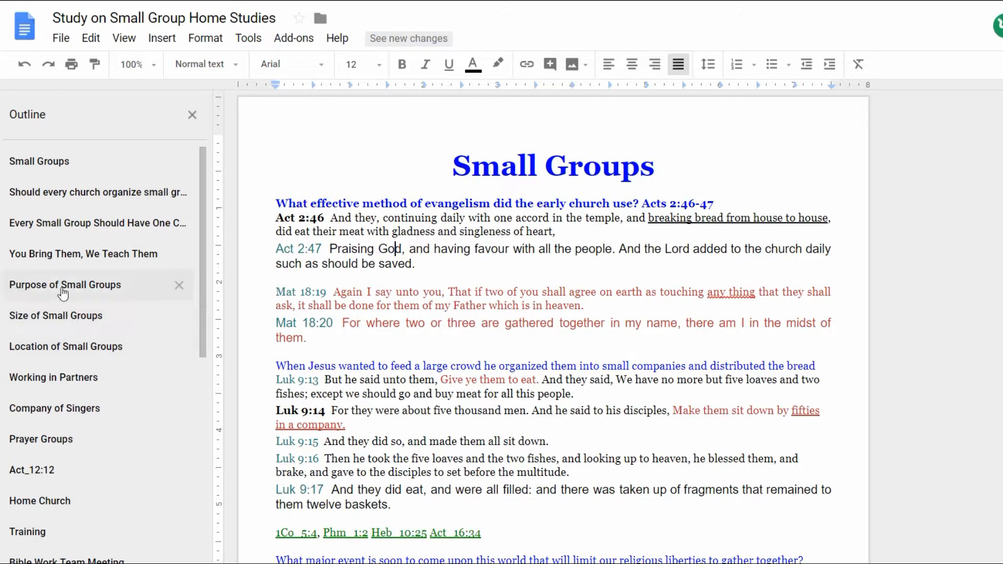
mouse_move(109, 377)
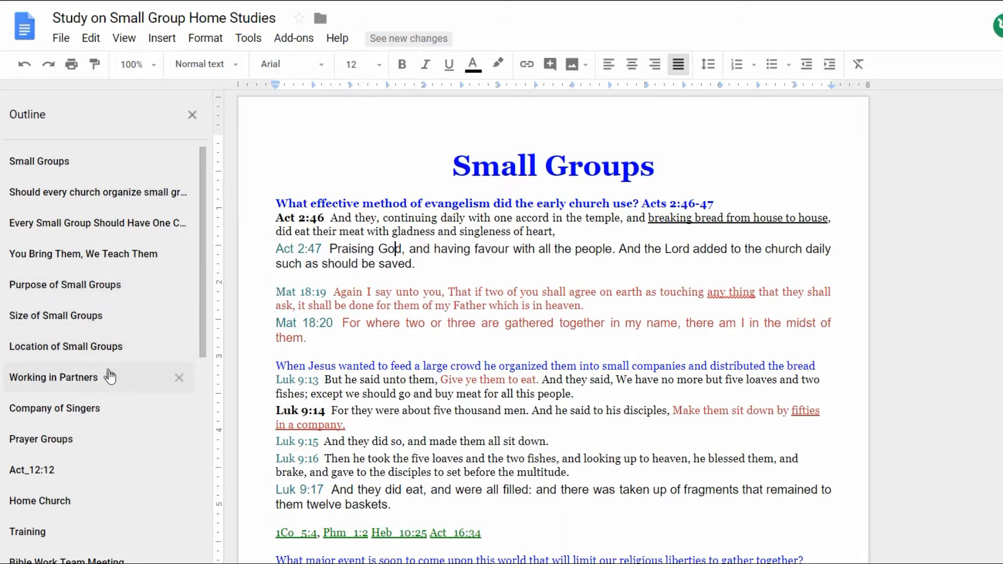
mouse_move(110, 422)
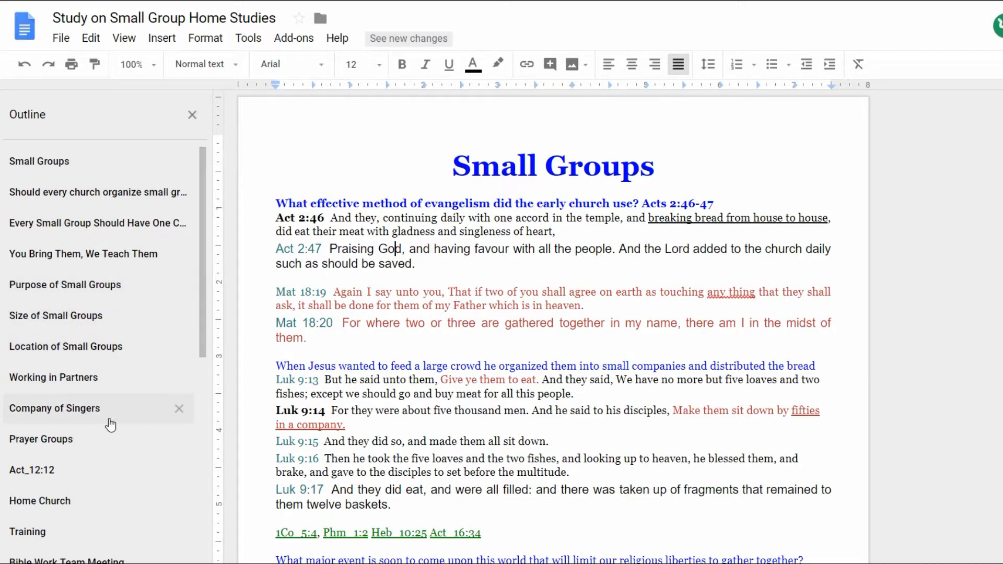
mouse_move(60, 541)
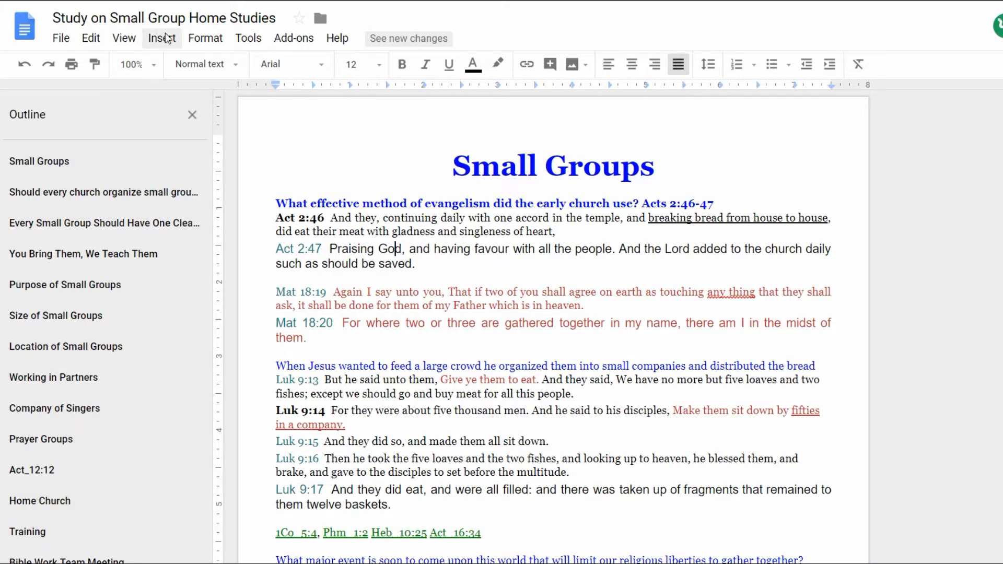
Look through the View, Format and Tools menus of the Small Groups study
left_click(123, 38)
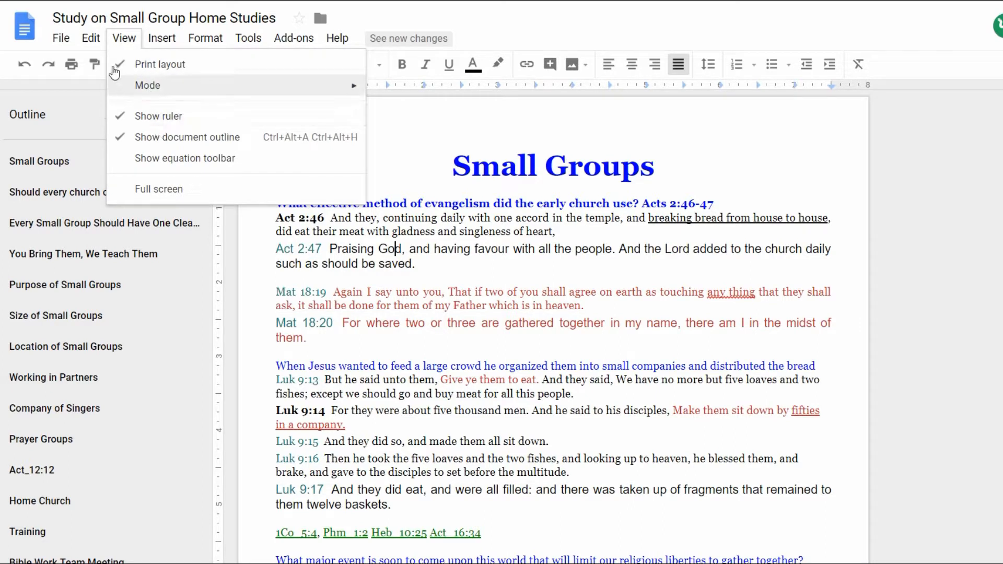
left_click(205, 37)
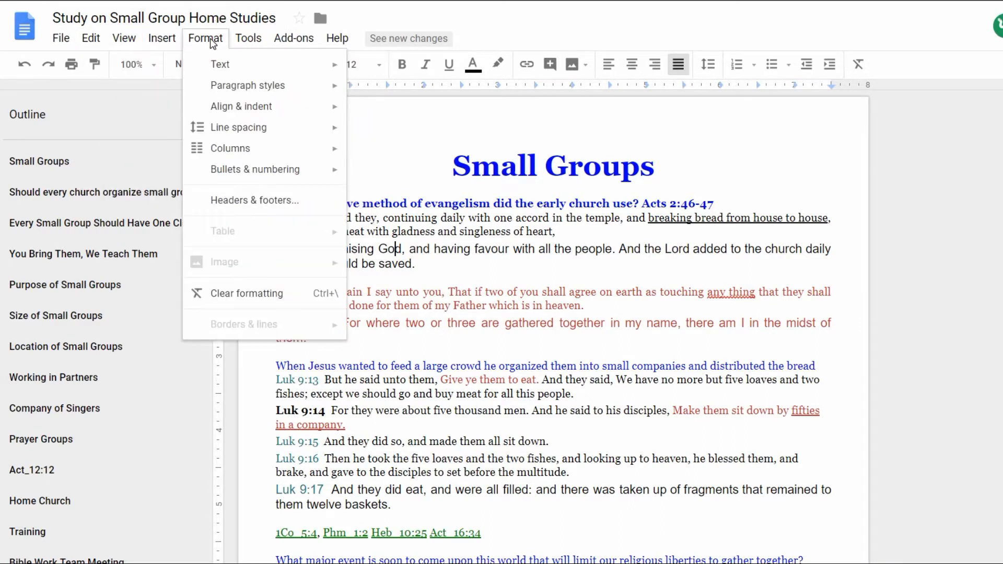
left_click(248, 38)
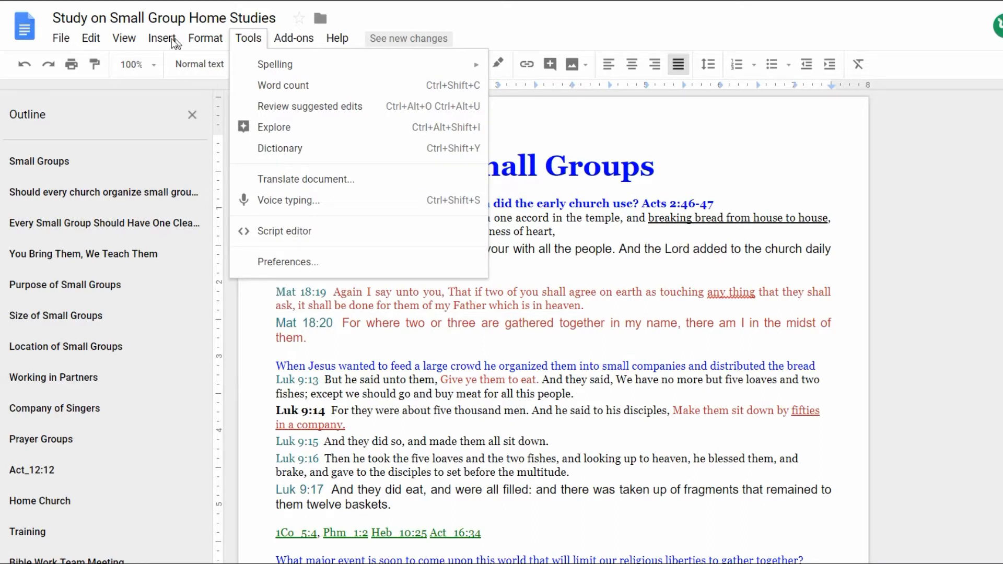
Hide the document outline with View > Show document outline, then show it again
left_click(124, 37)
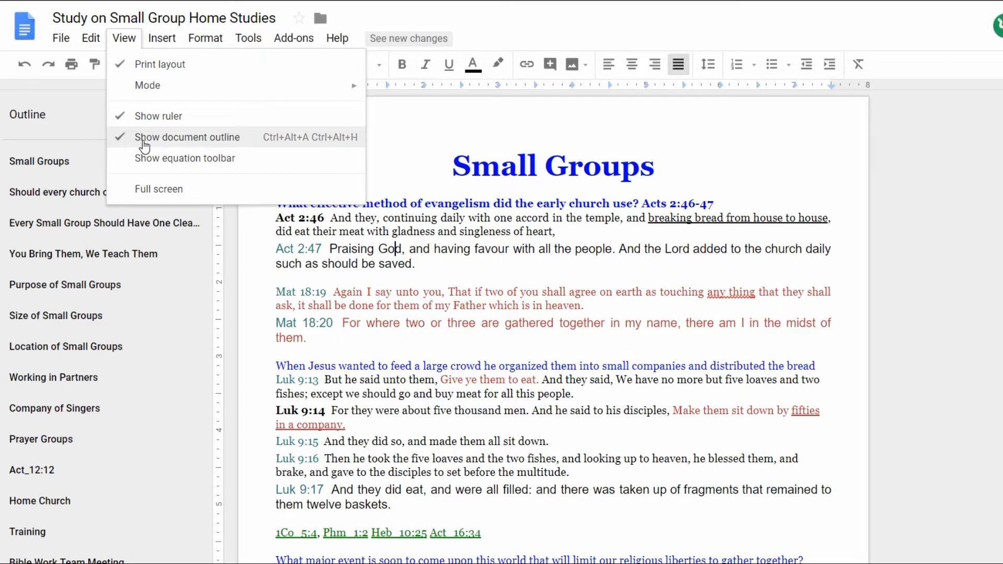
left_click(188, 137)
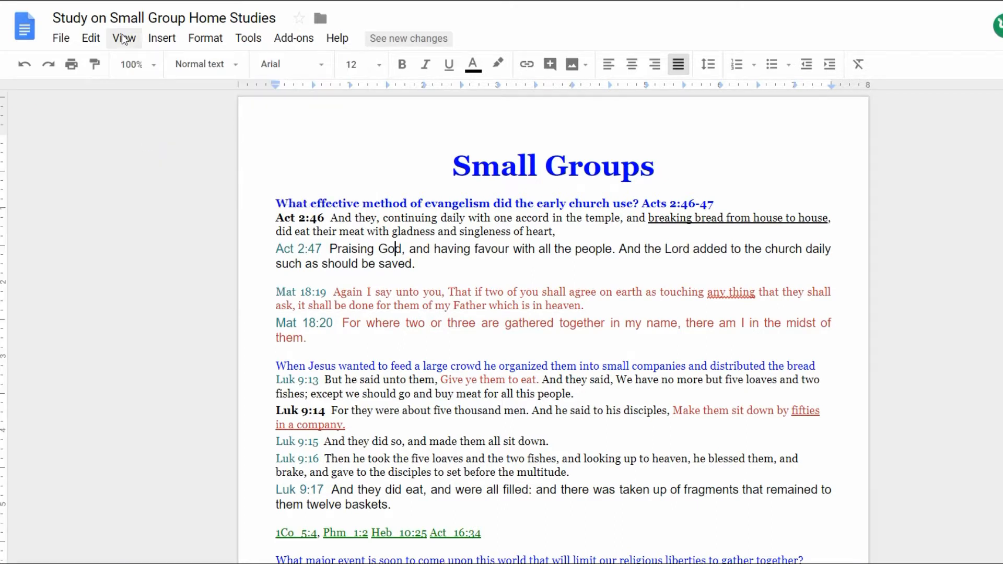
left_click(123, 38)
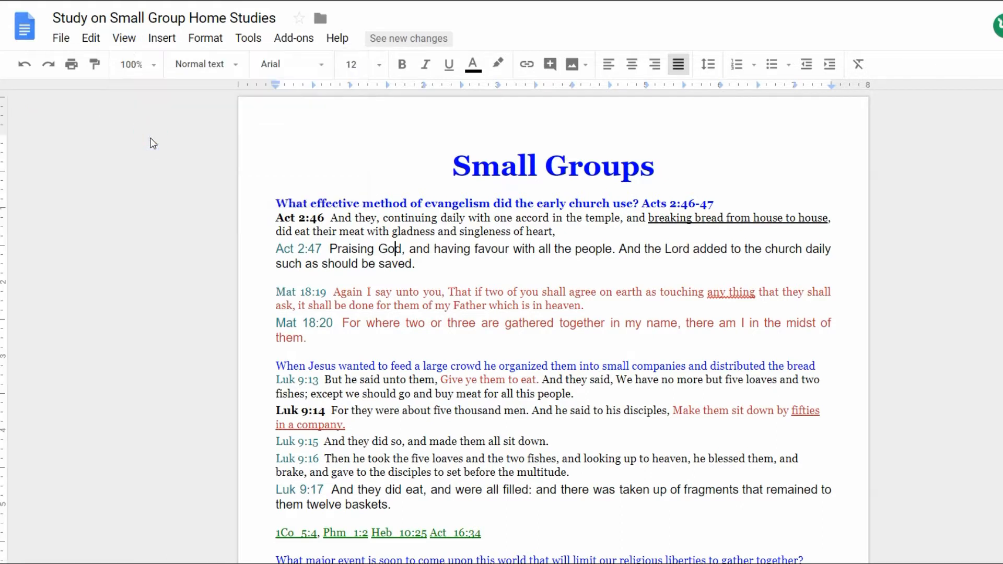
left_click(124, 37)
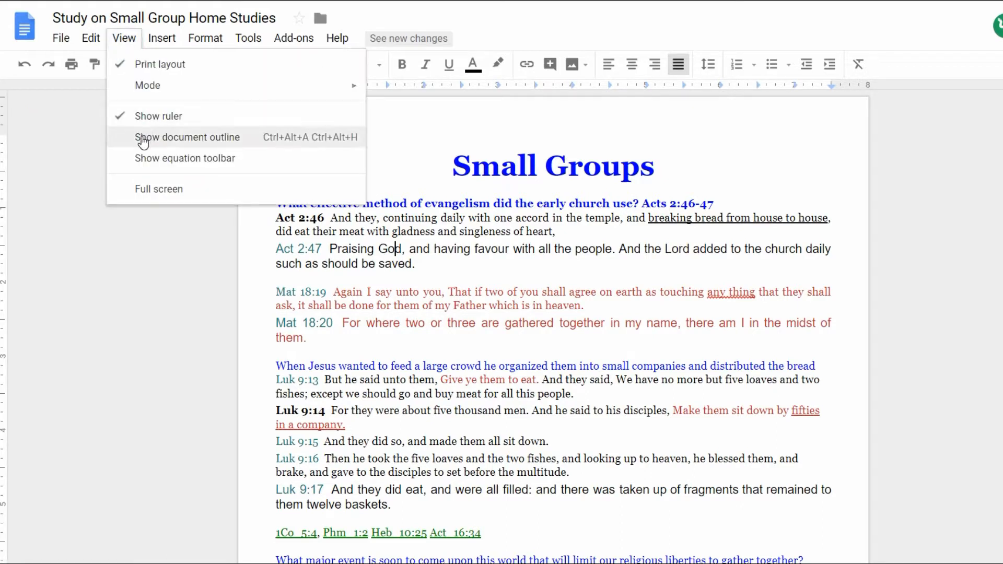
left_click(188, 137)
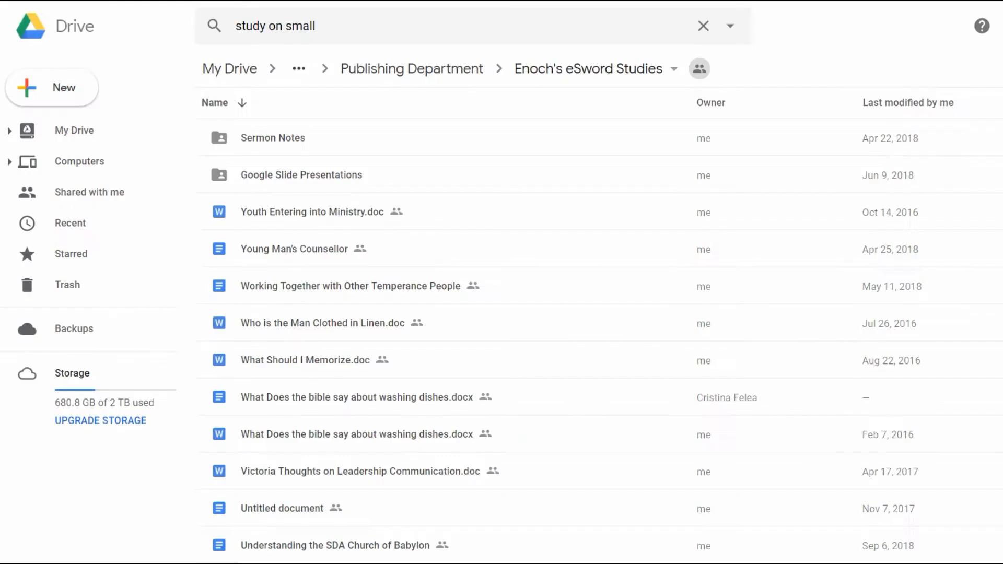
mouse_move(359, 252)
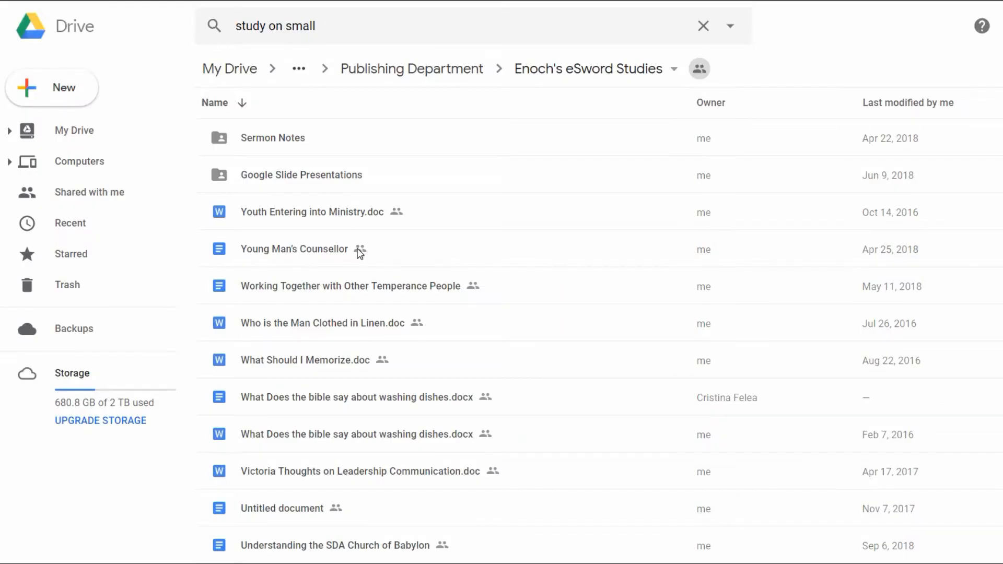
mouse_move(360, 249)
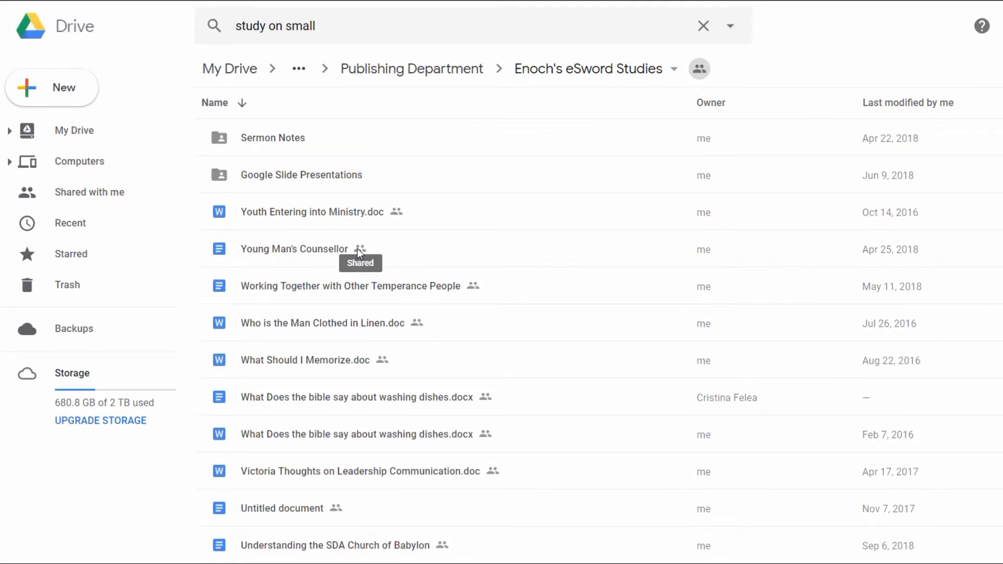
mouse_move(277, 159)
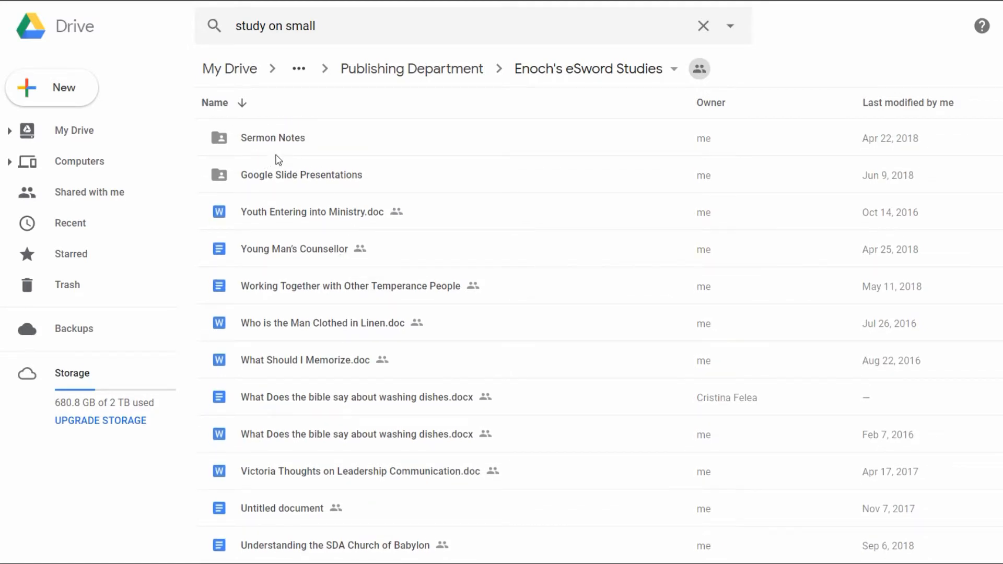
mouse_move(439, 340)
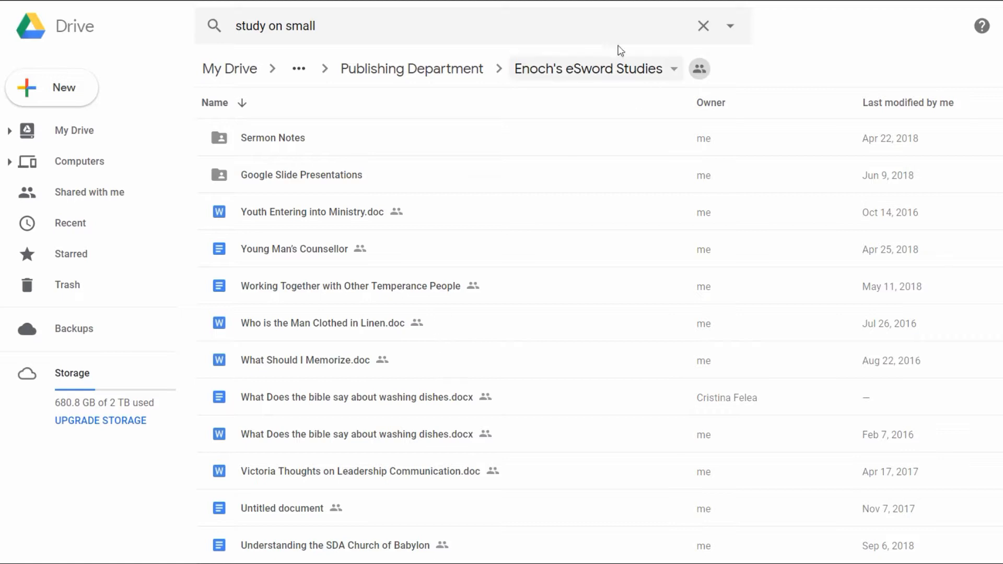
mouse_move(499, 337)
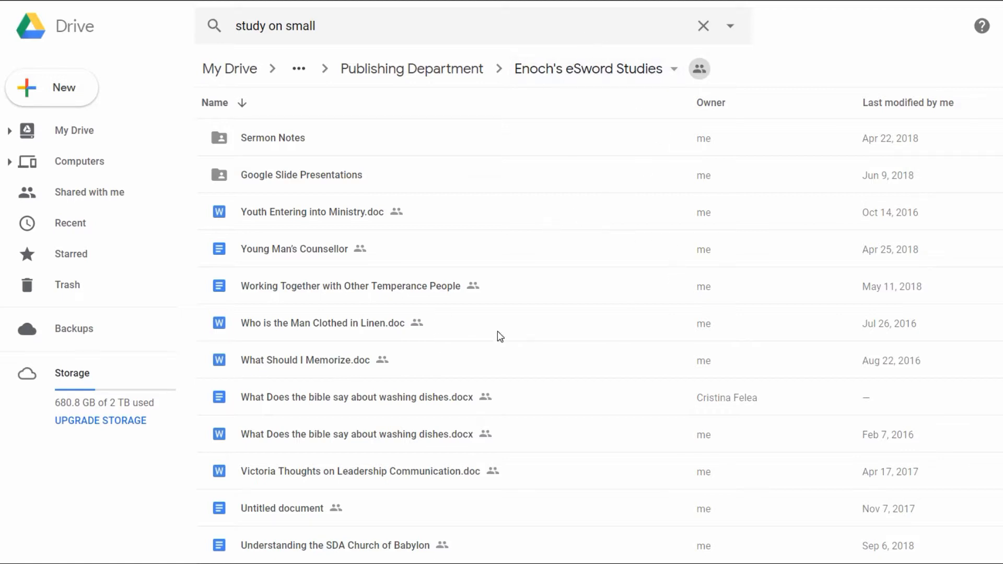
Select the Sermon Notes folder, then open Google Docs from the Google search results
left_click(273, 138)
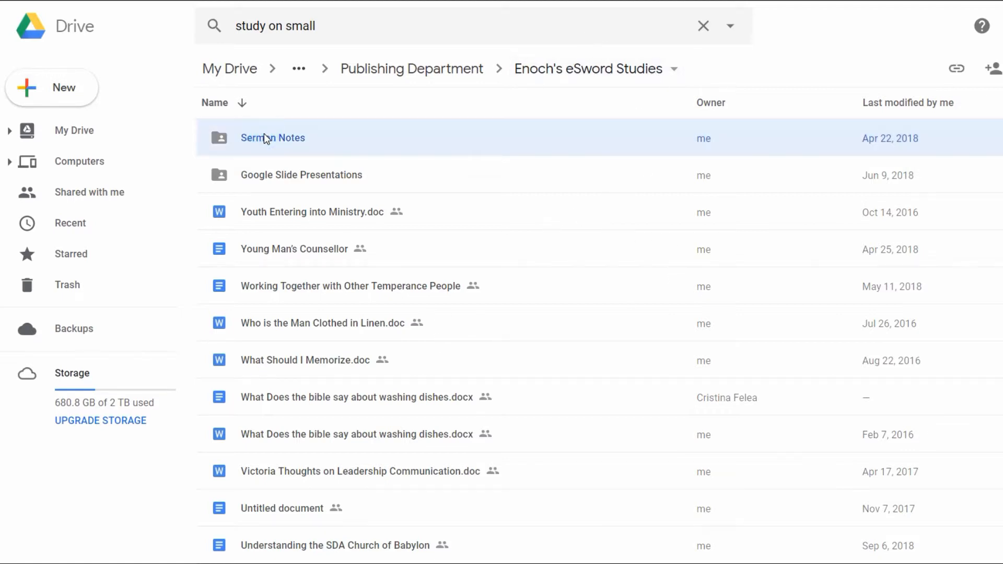
mouse_move(330, 362)
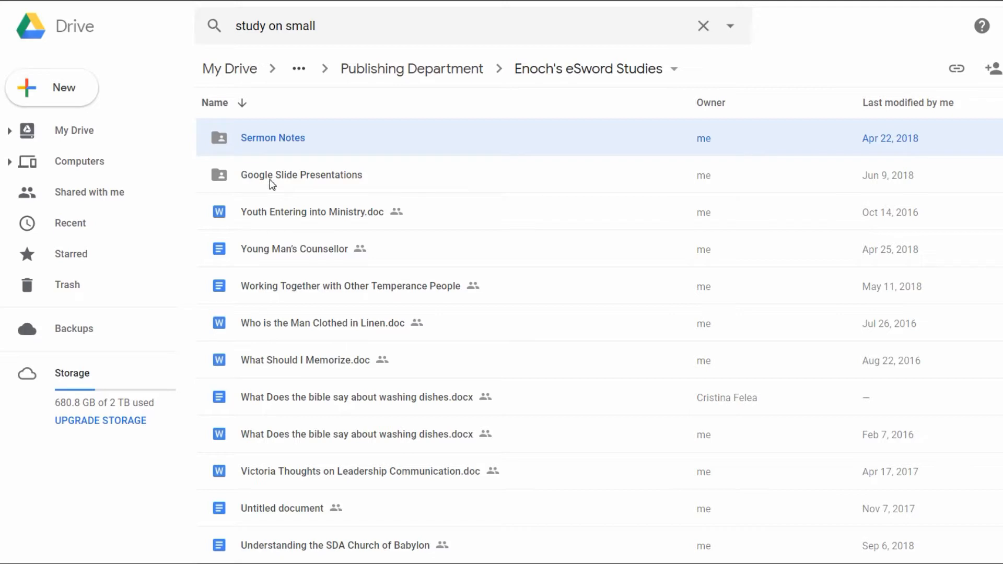
mouse_move(356, 263)
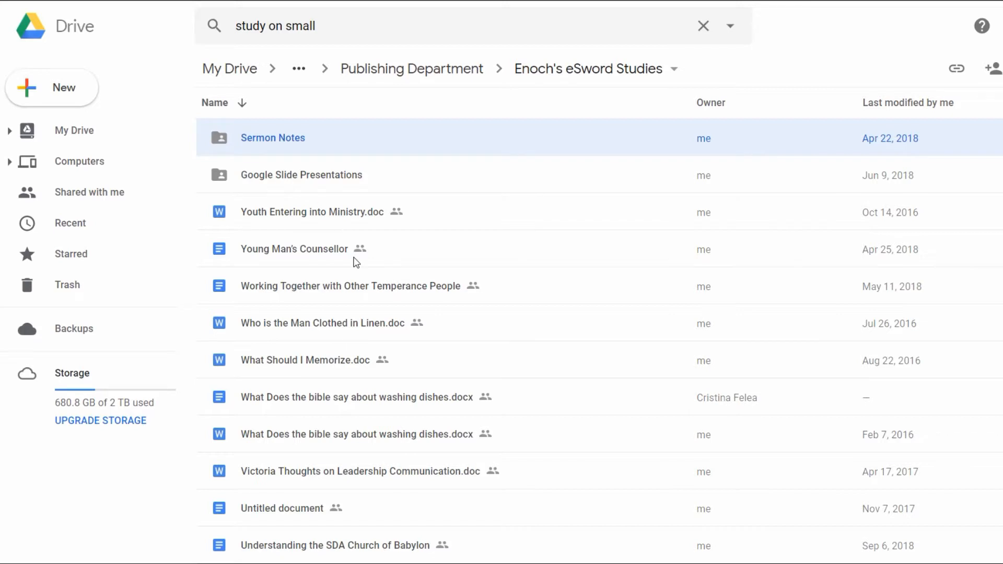
mouse_move(357, 262)
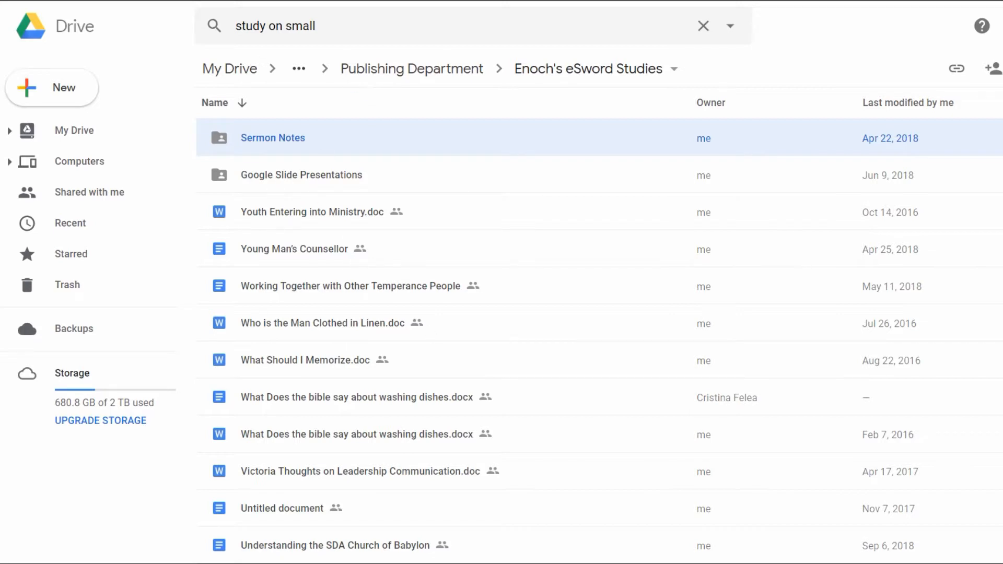
mouse_move(328, 98)
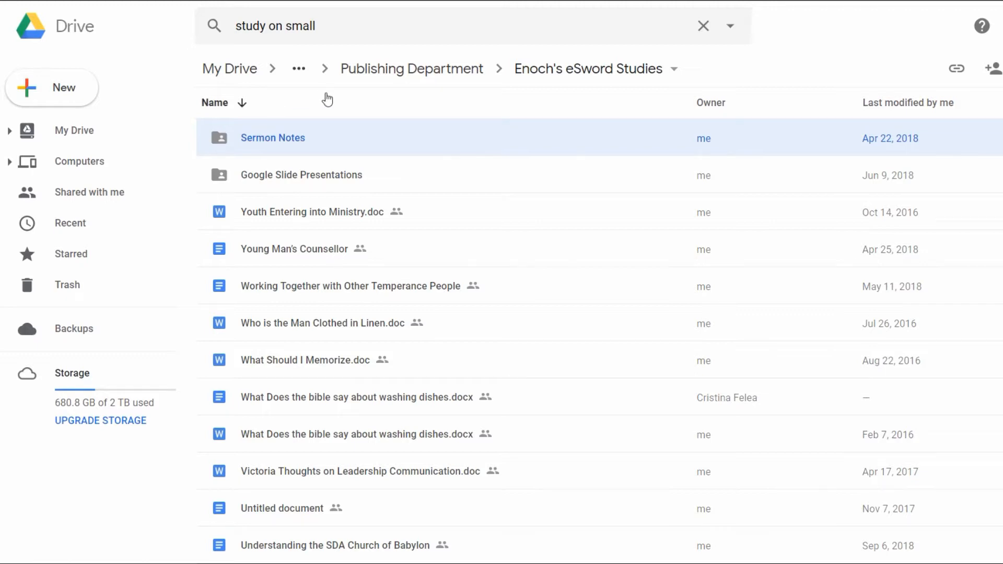
mouse_move(393, 152)
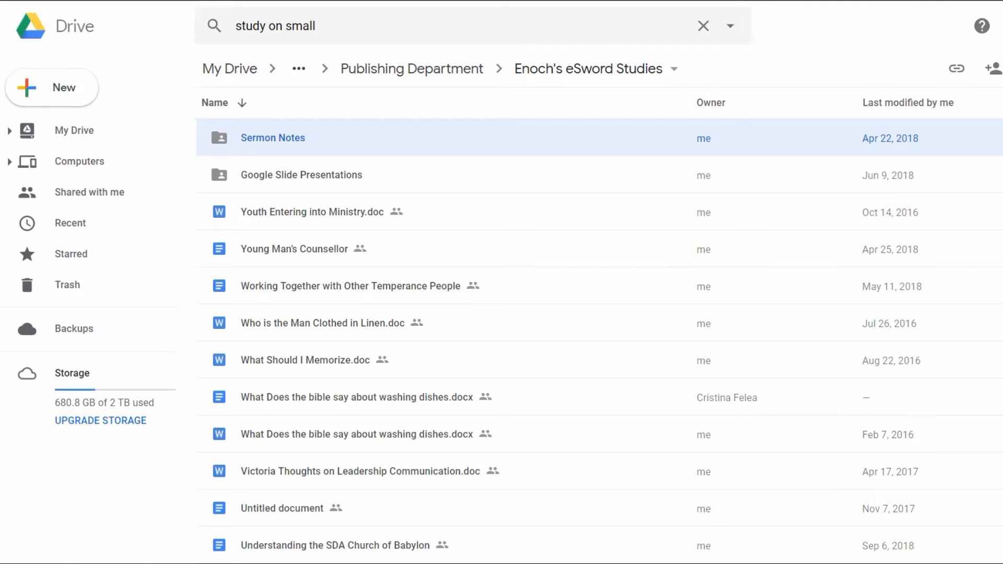
mouse_move(194, 31)
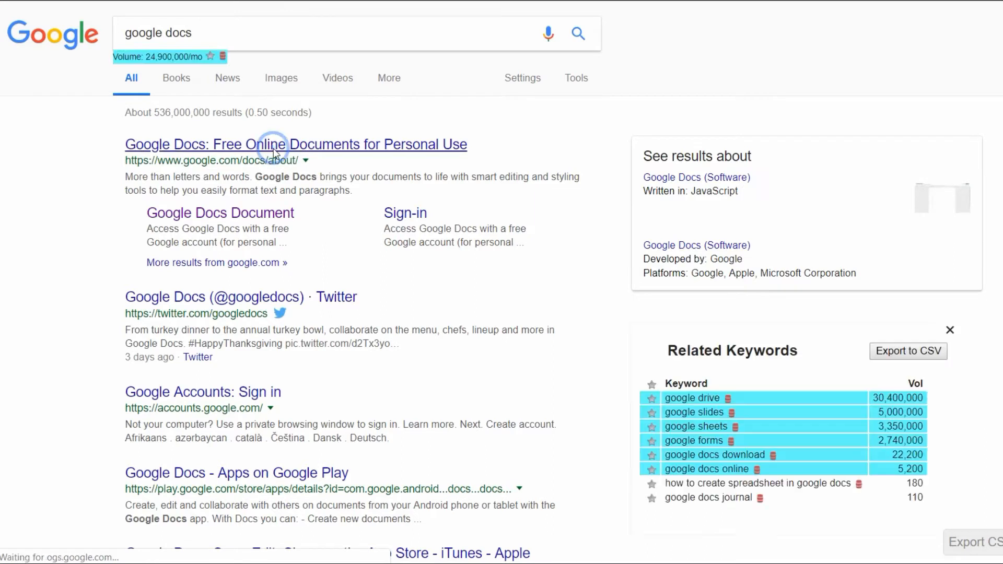
left_click(296, 145)
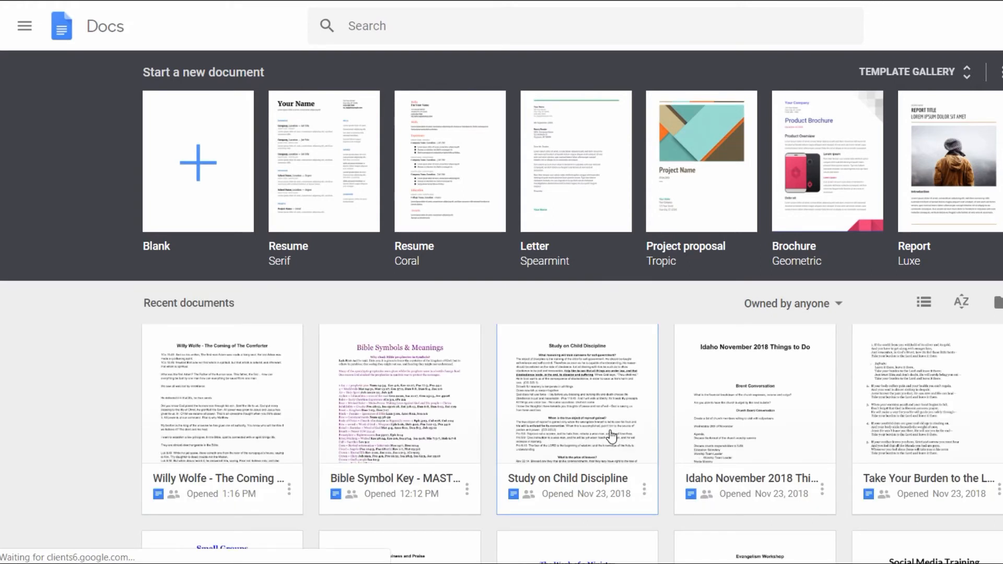
mouse_move(627, 374)
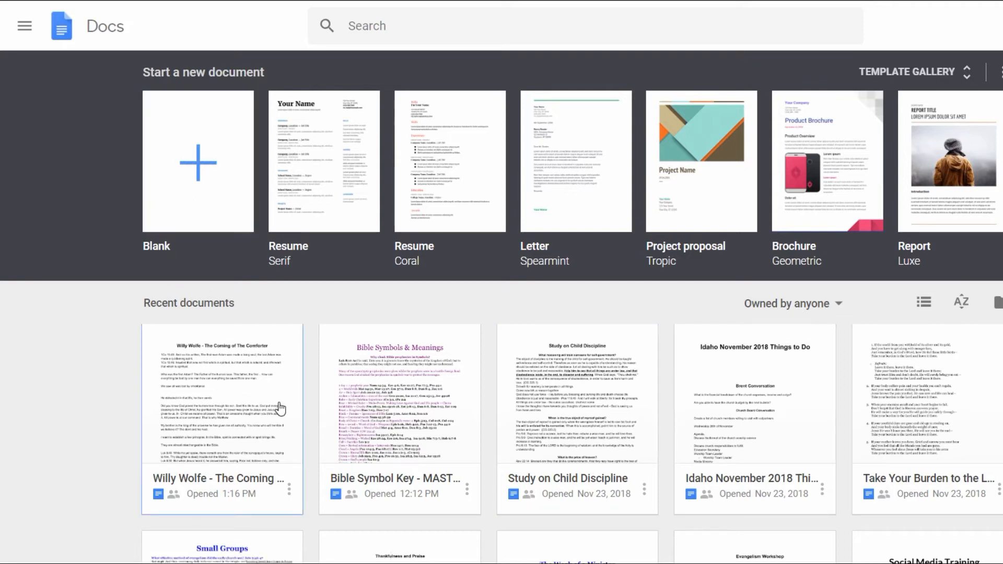
Scroll through the Recent documents thumbnails on the Google Docs homepage
scroll("down", 3)
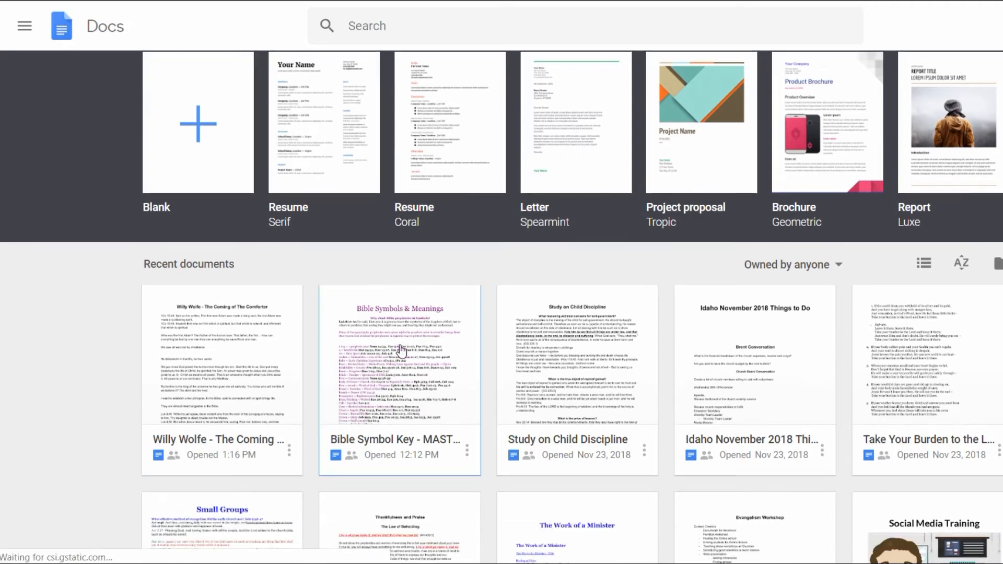
scroll("up", 3)
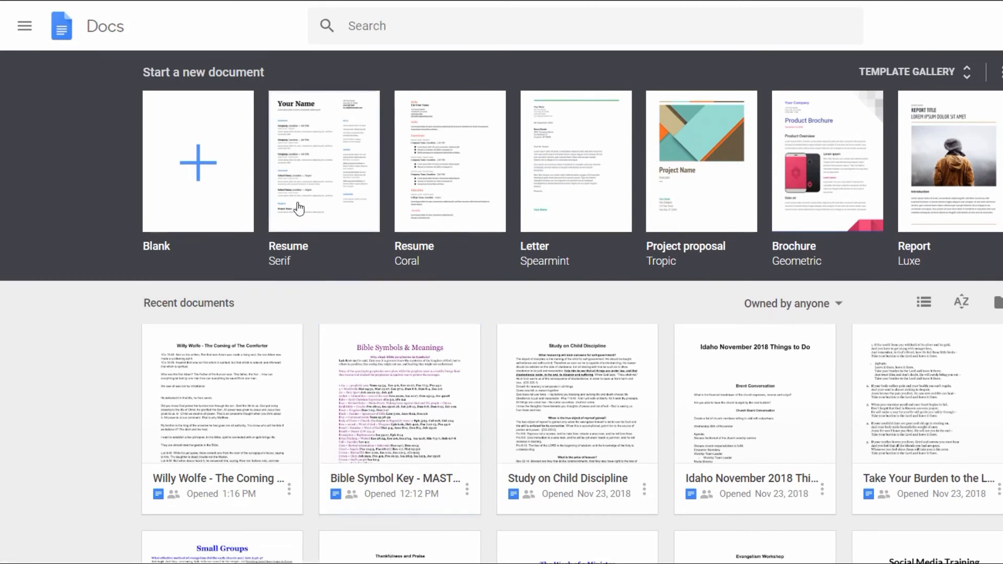
mouse_move(232, 262)
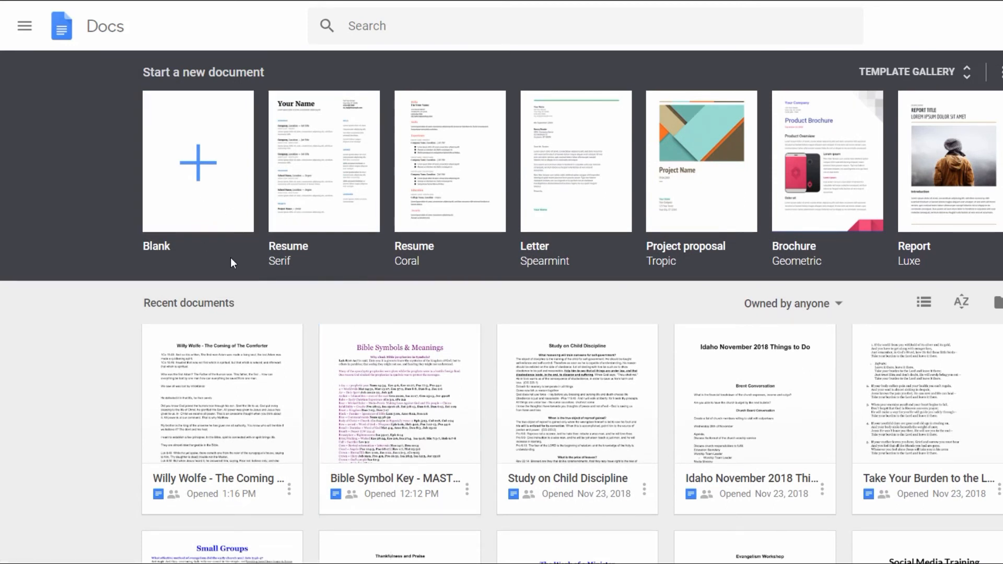
scroll("down", 3)
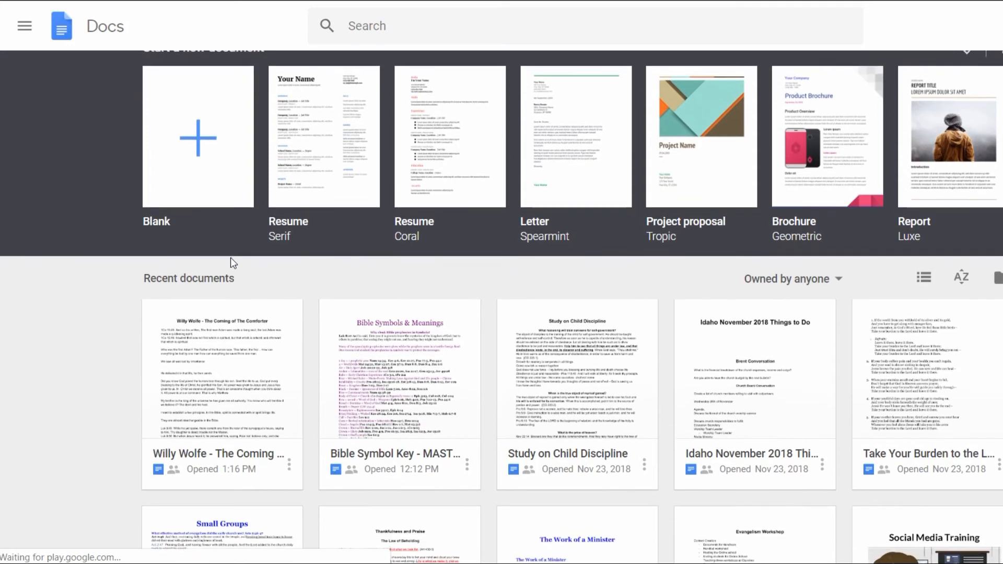
scroll("down", 3)
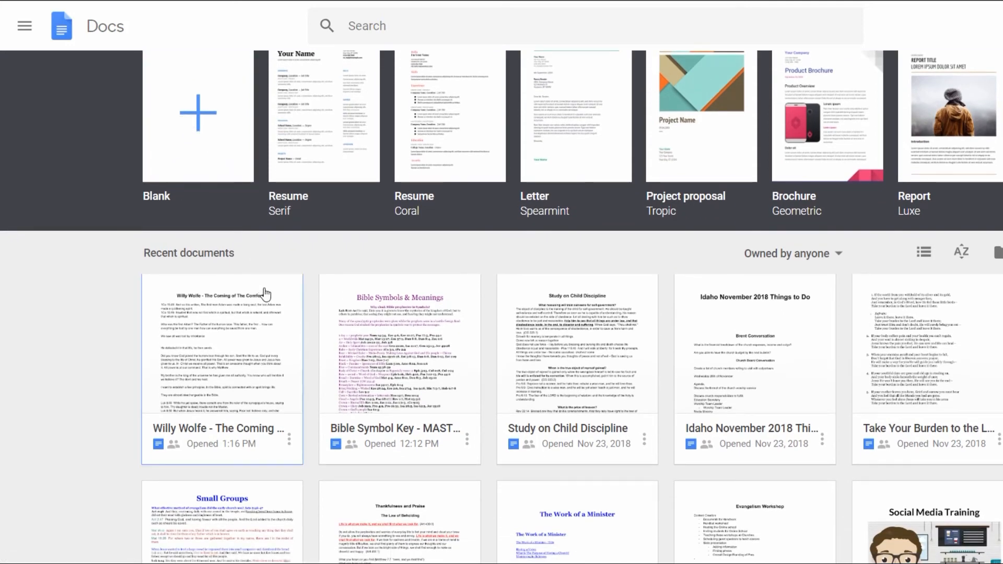
scroll("up", 3)
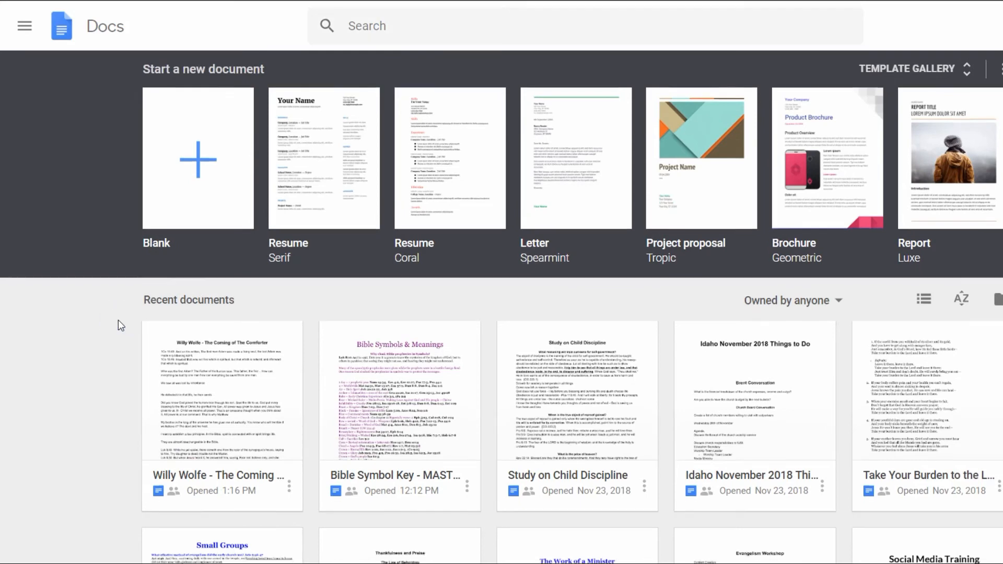
scroll("down", 3)
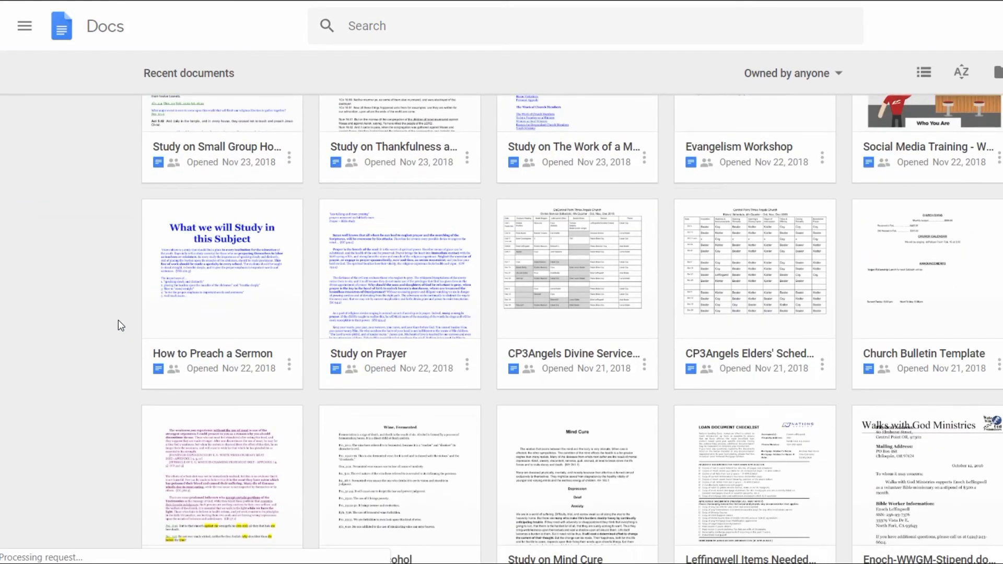
scroll("down", 3)
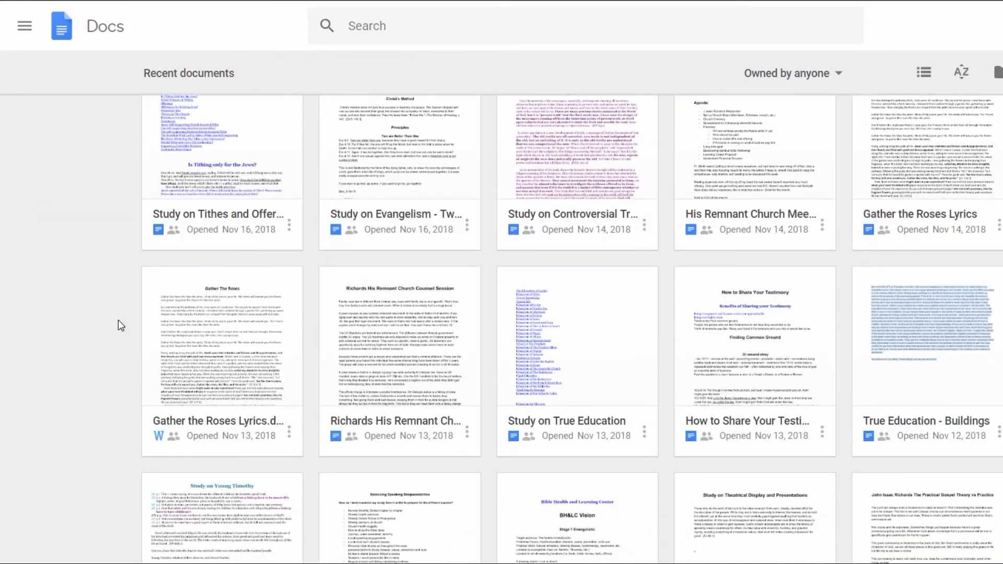
scroll("down", 3)
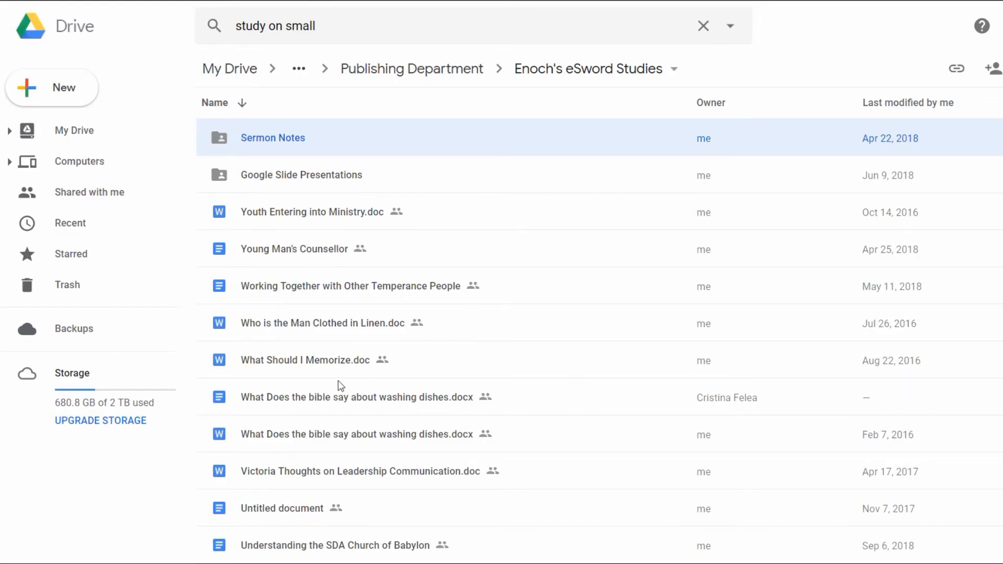
mouse_move(377, 213)
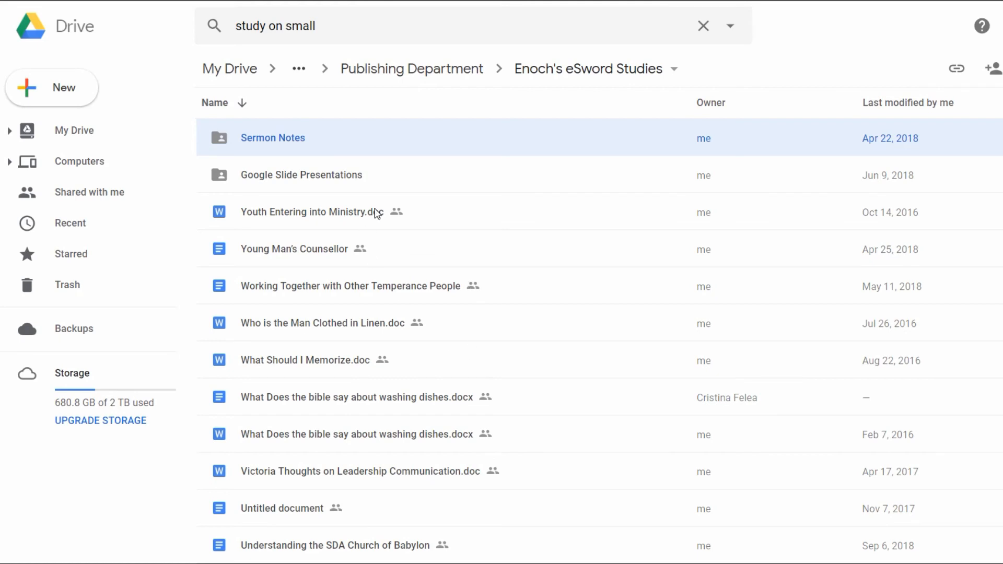
mouse_move(369, 284)
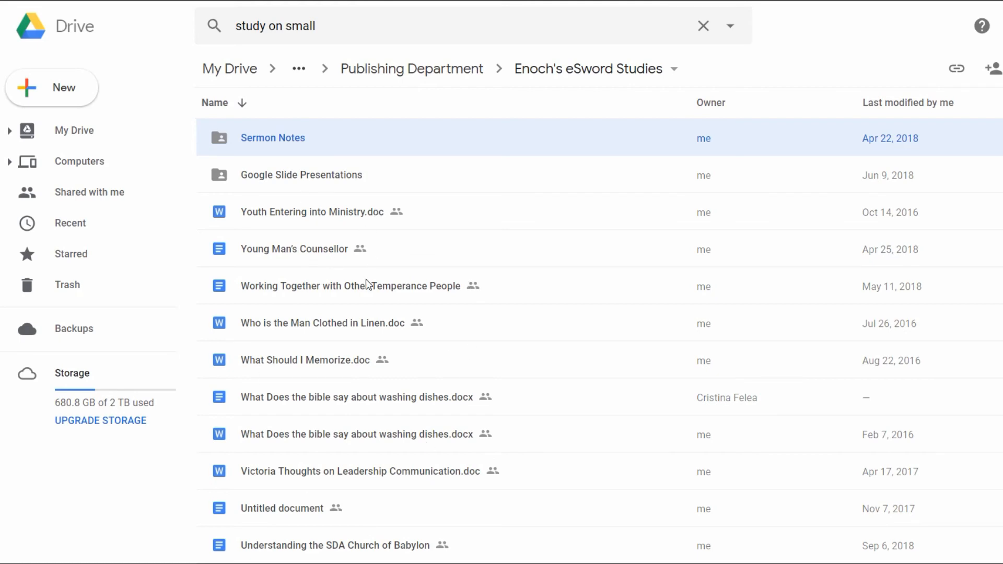
mouse_move(457, 359)
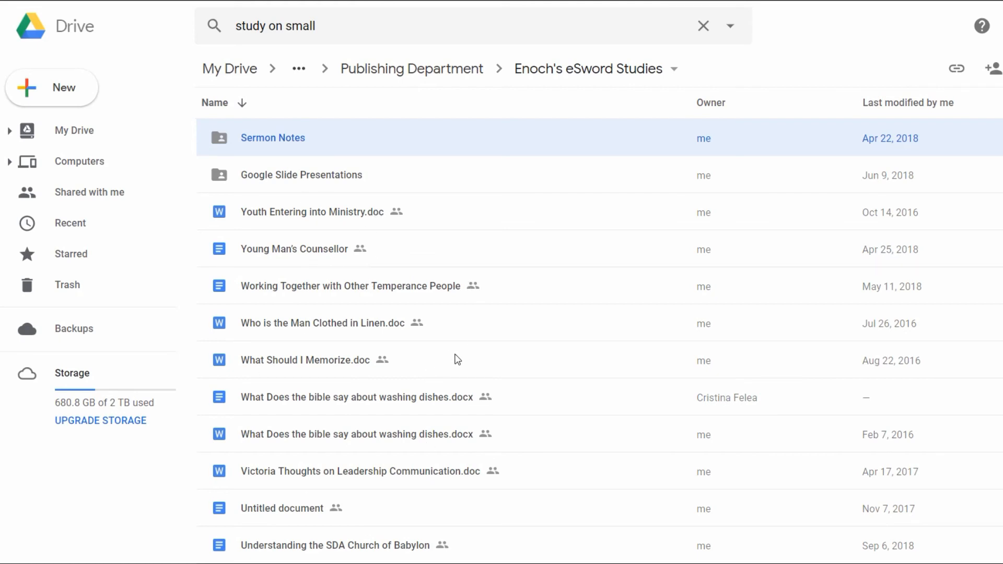
mouse_move(601, 488)
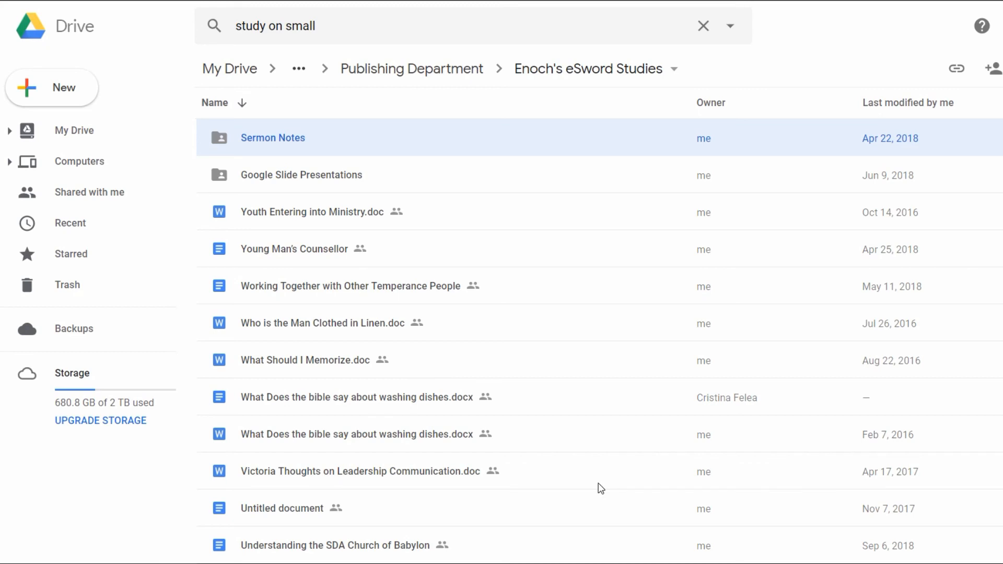